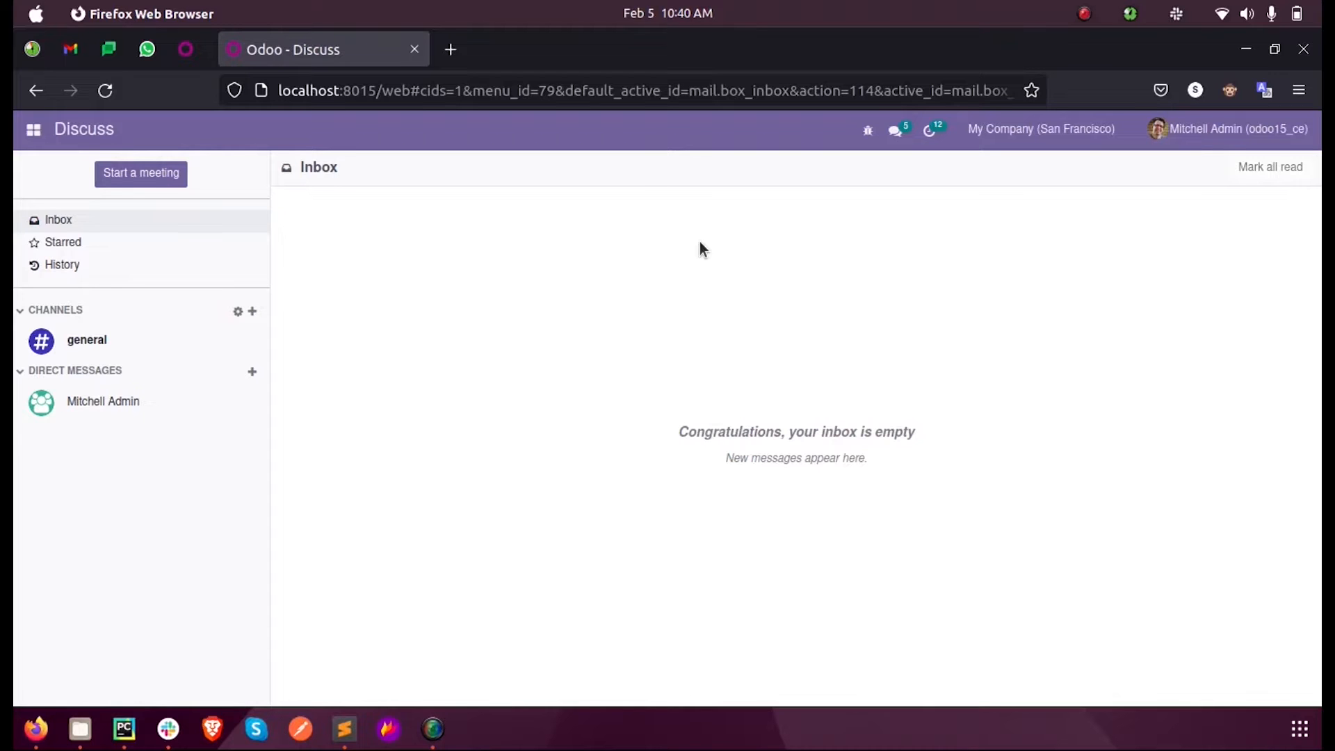
# Step: Switch to the Sales app, view quotation S00007 and its order lines, then return to the apps menu
pyautogui.click(34, 129)
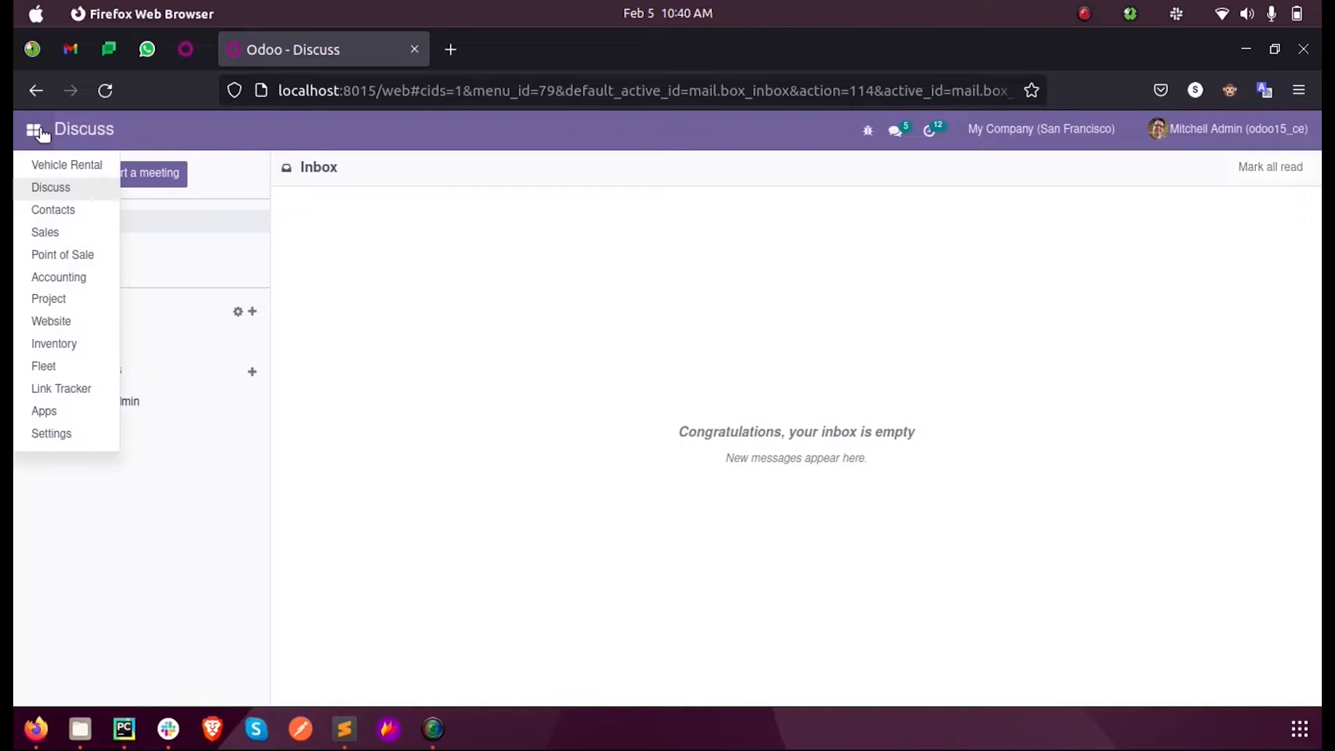
pyautogui.click(45, 231)
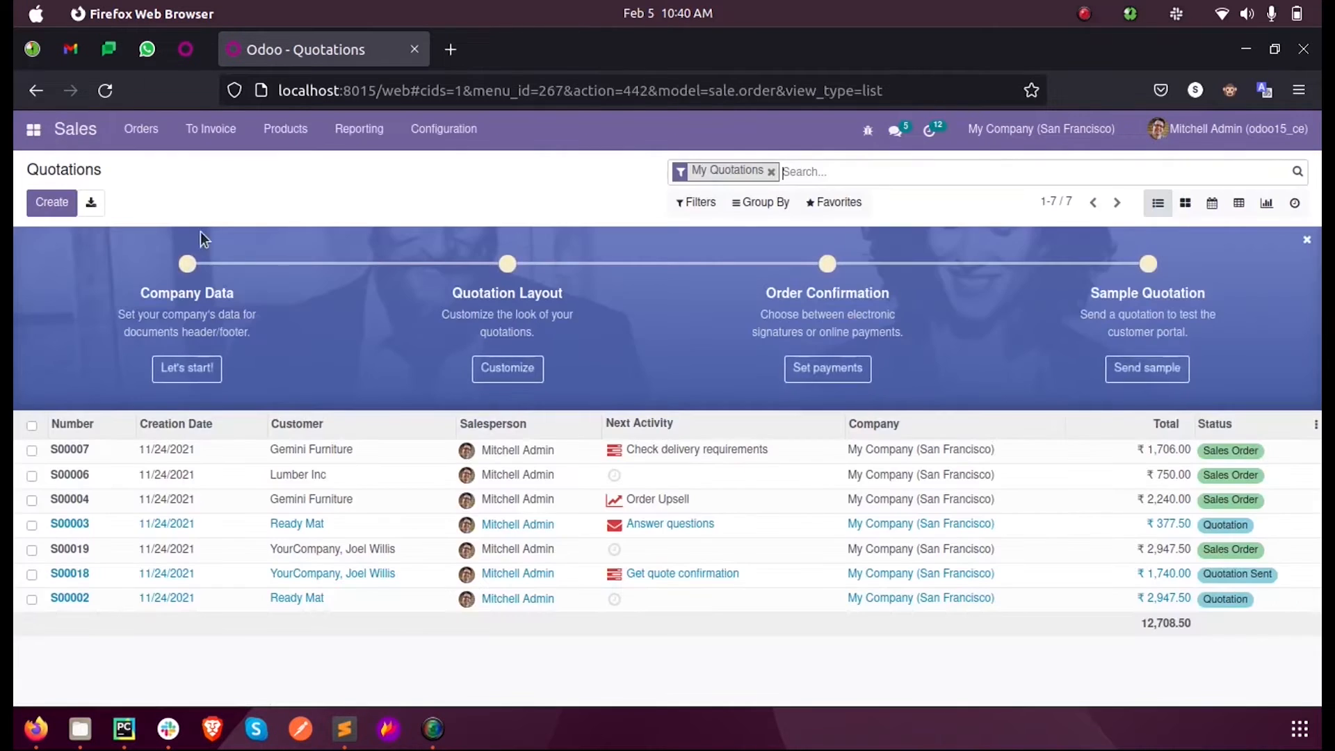
pyautogui.moveTo(366, 466)
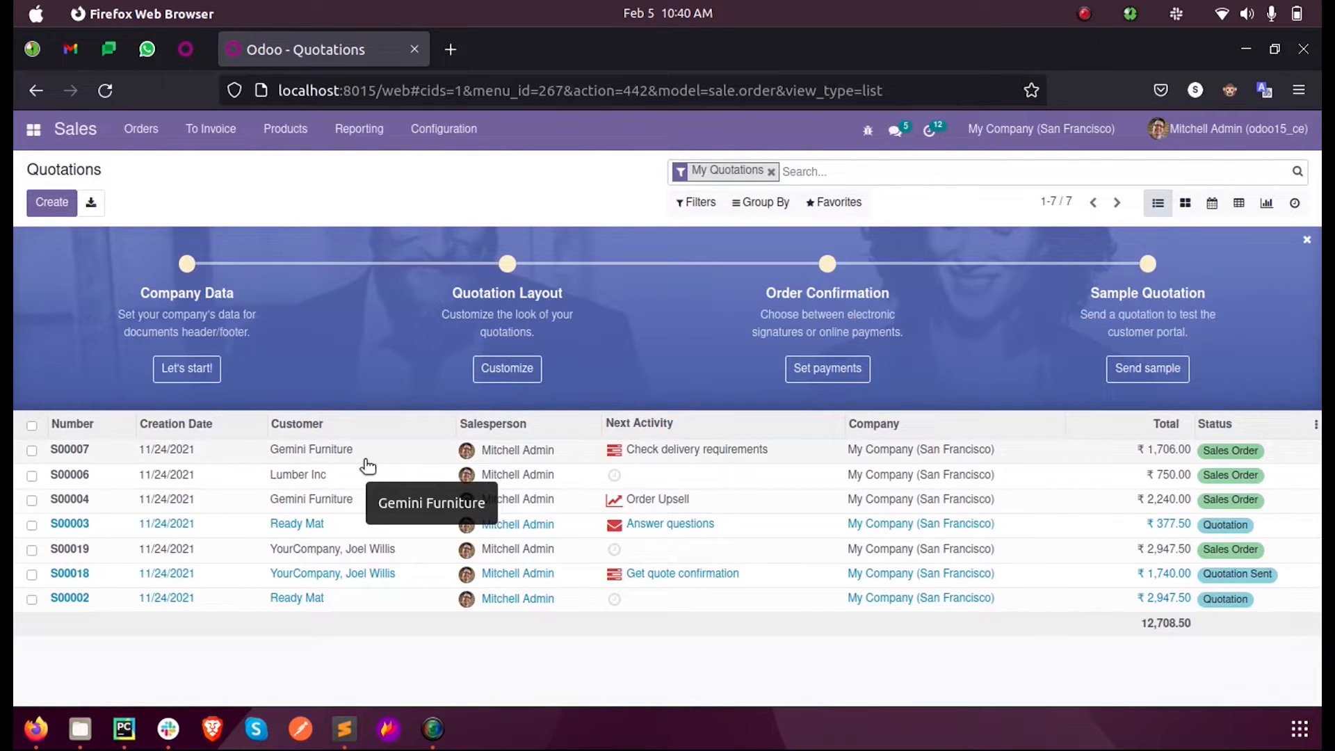
pyautogui.moveTo(721, 614)
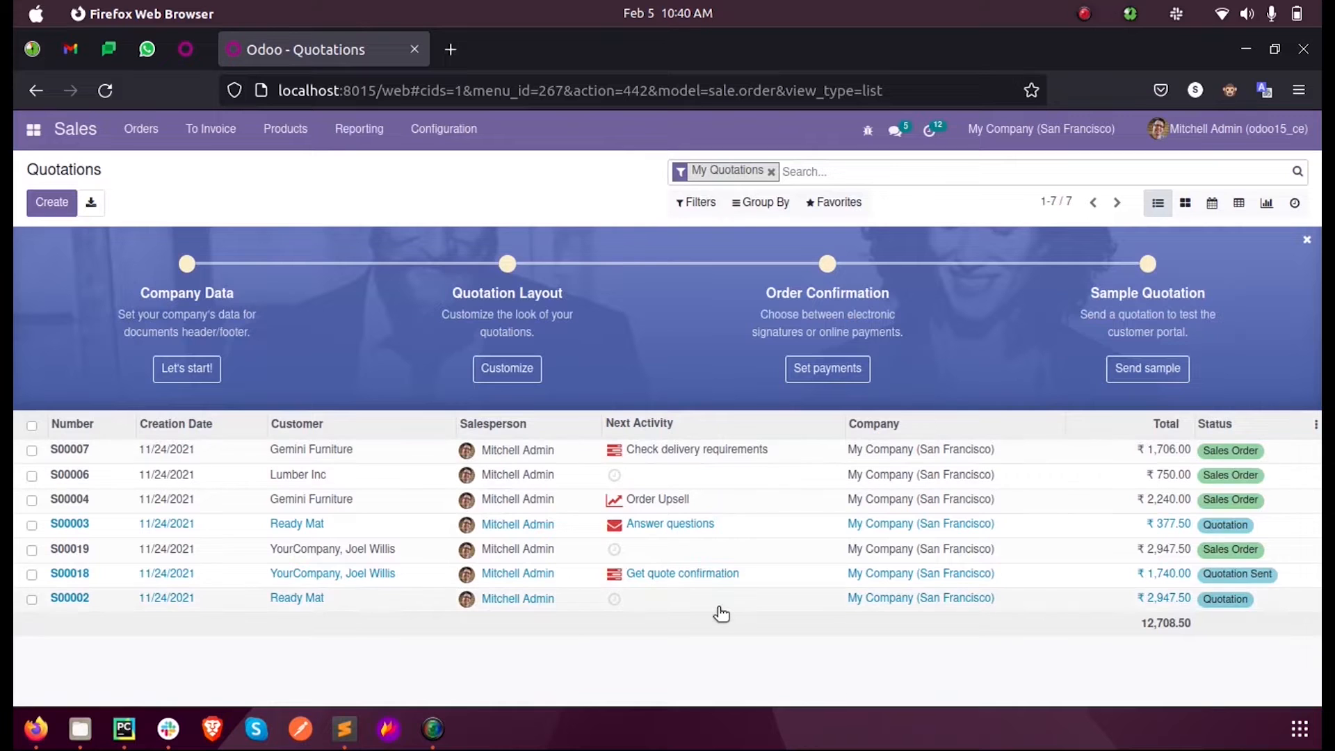
pyautogui.moveTo(379, 450)
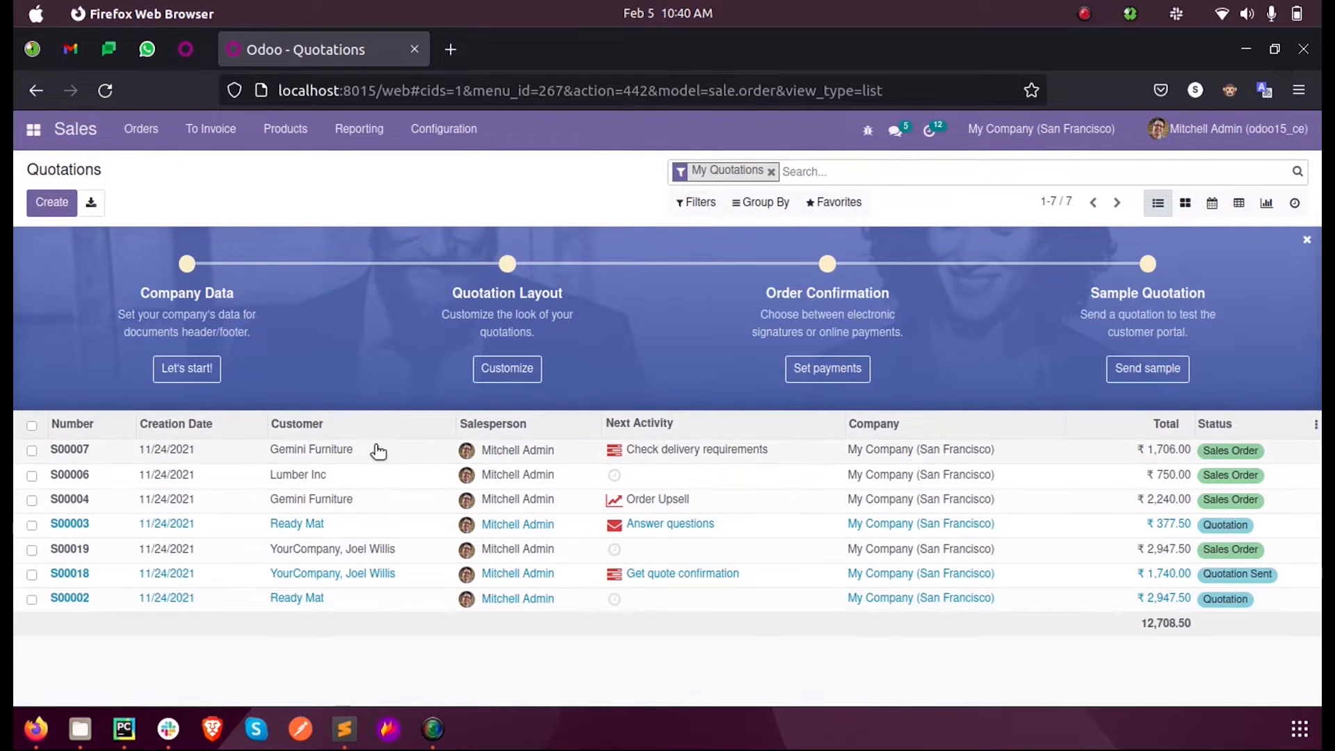
pyautogui.click(69, 448)
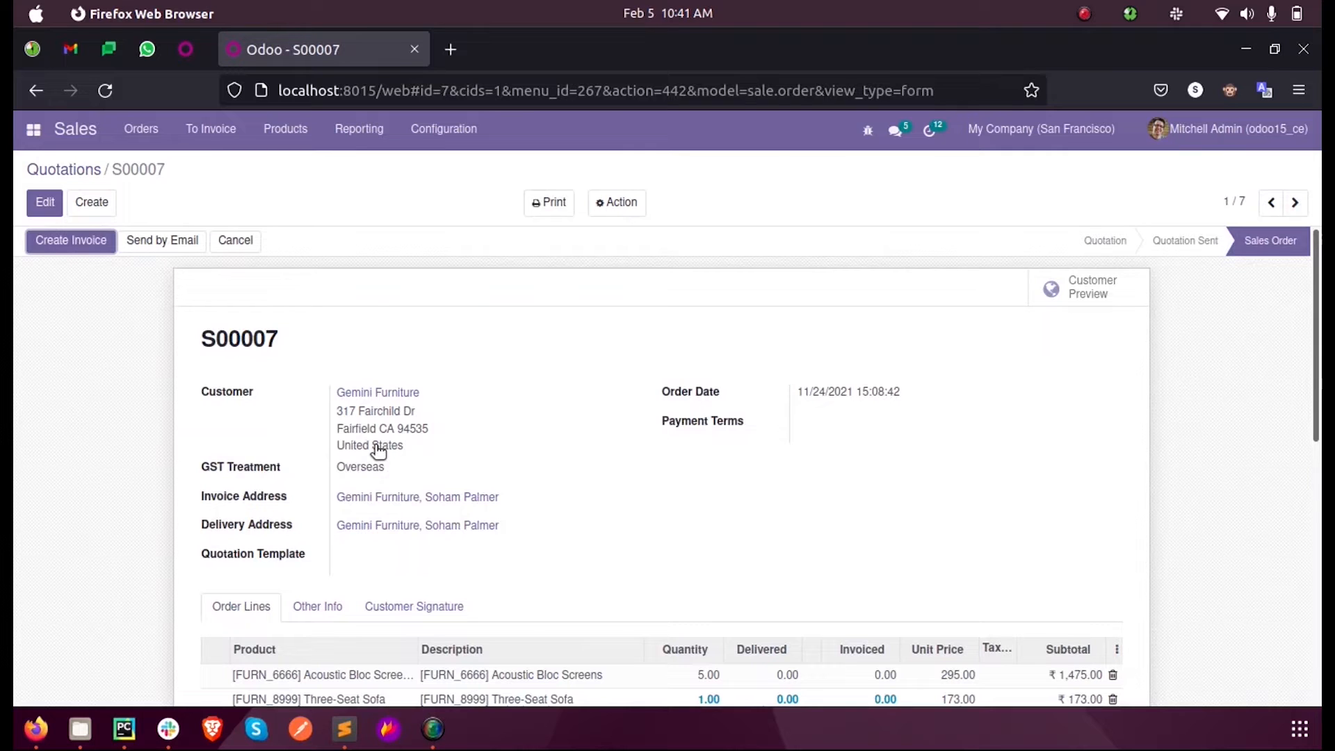
pyautogui.scroll(-3)
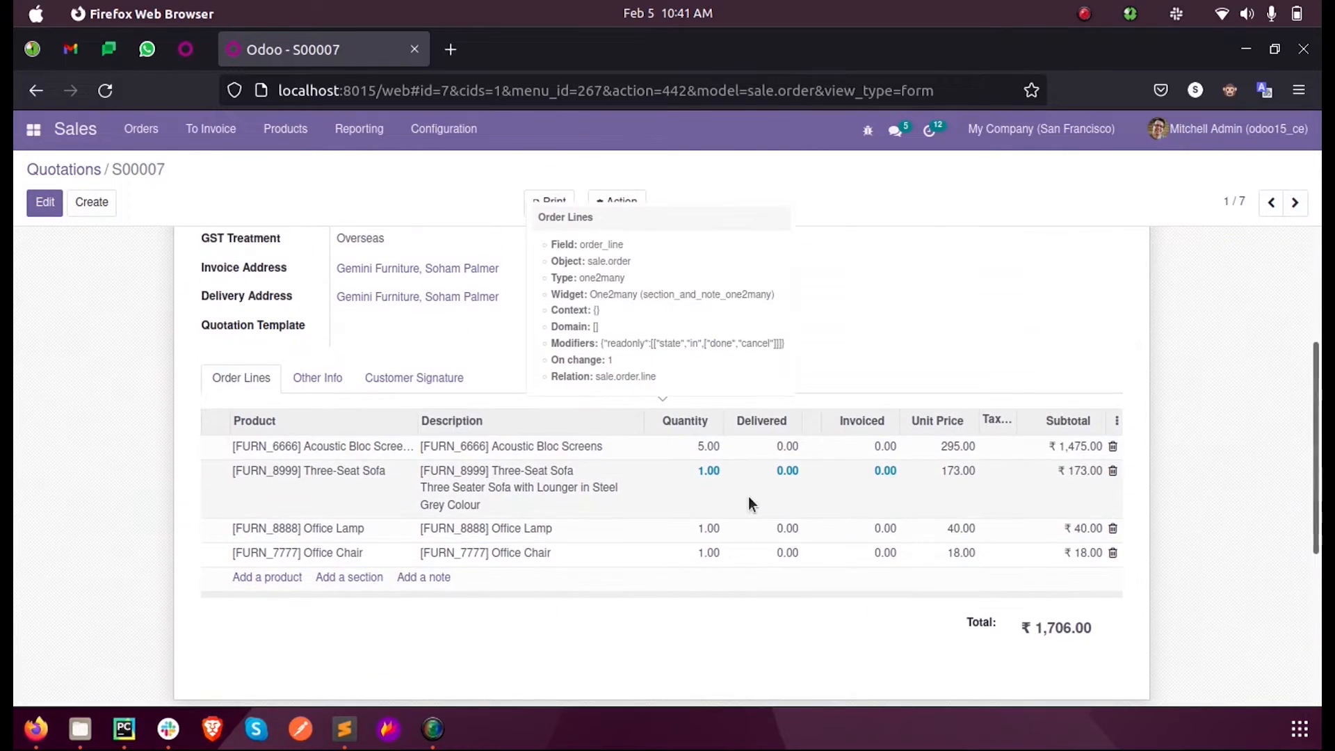
pyautogui.click(33, 129)
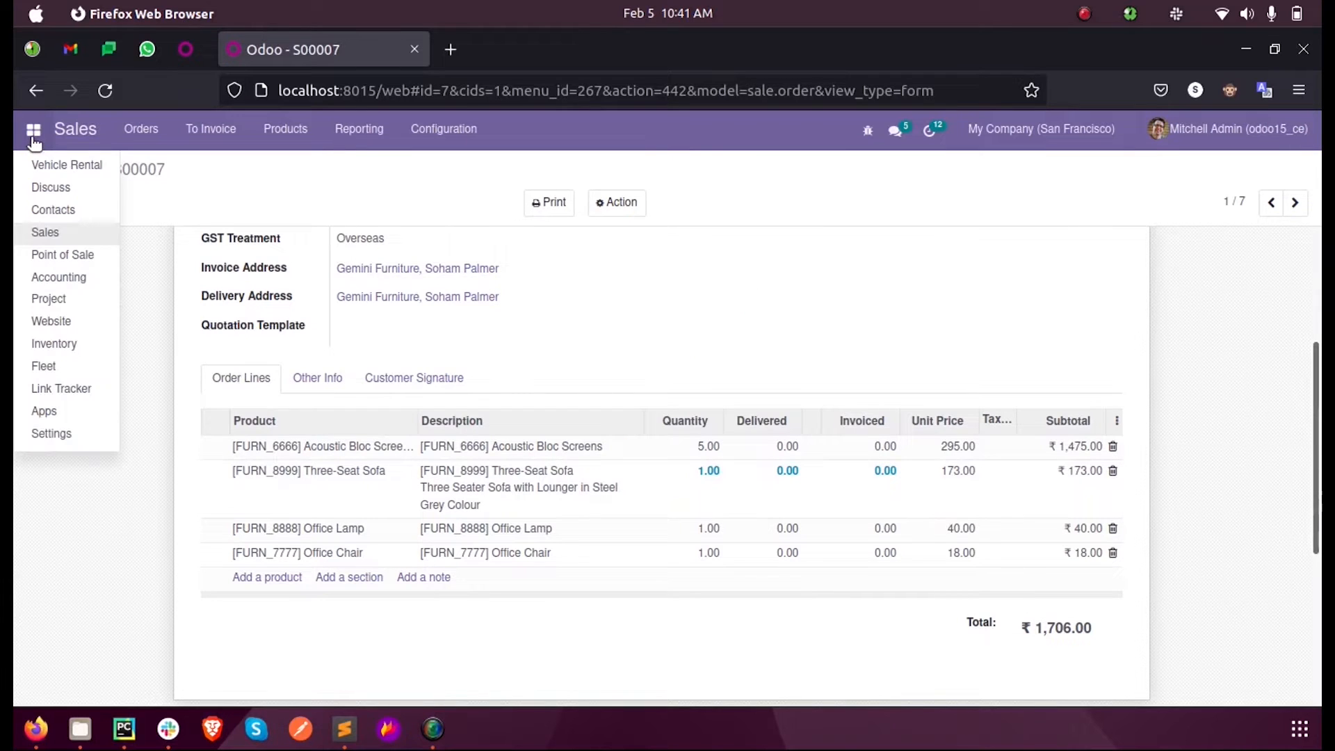
pyautogui.moveTo(49, 299)
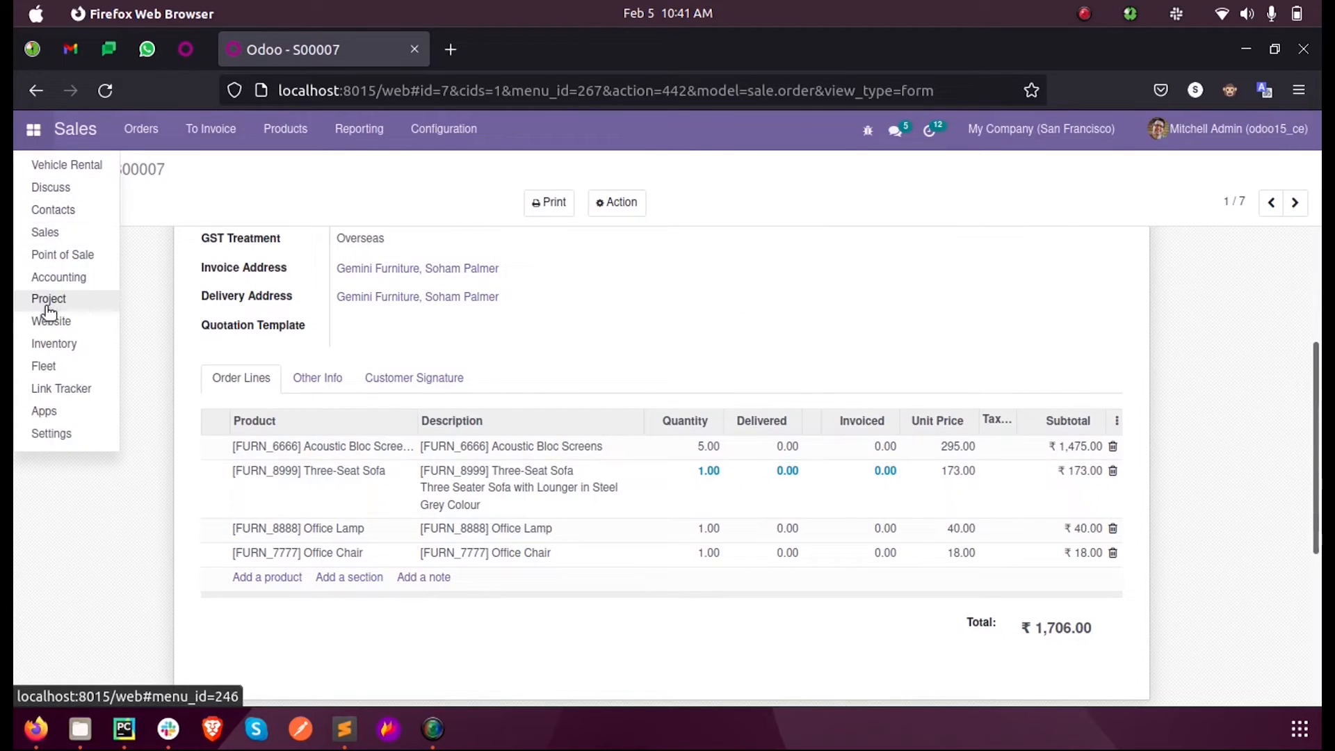
pyautogui.click(122, 729)
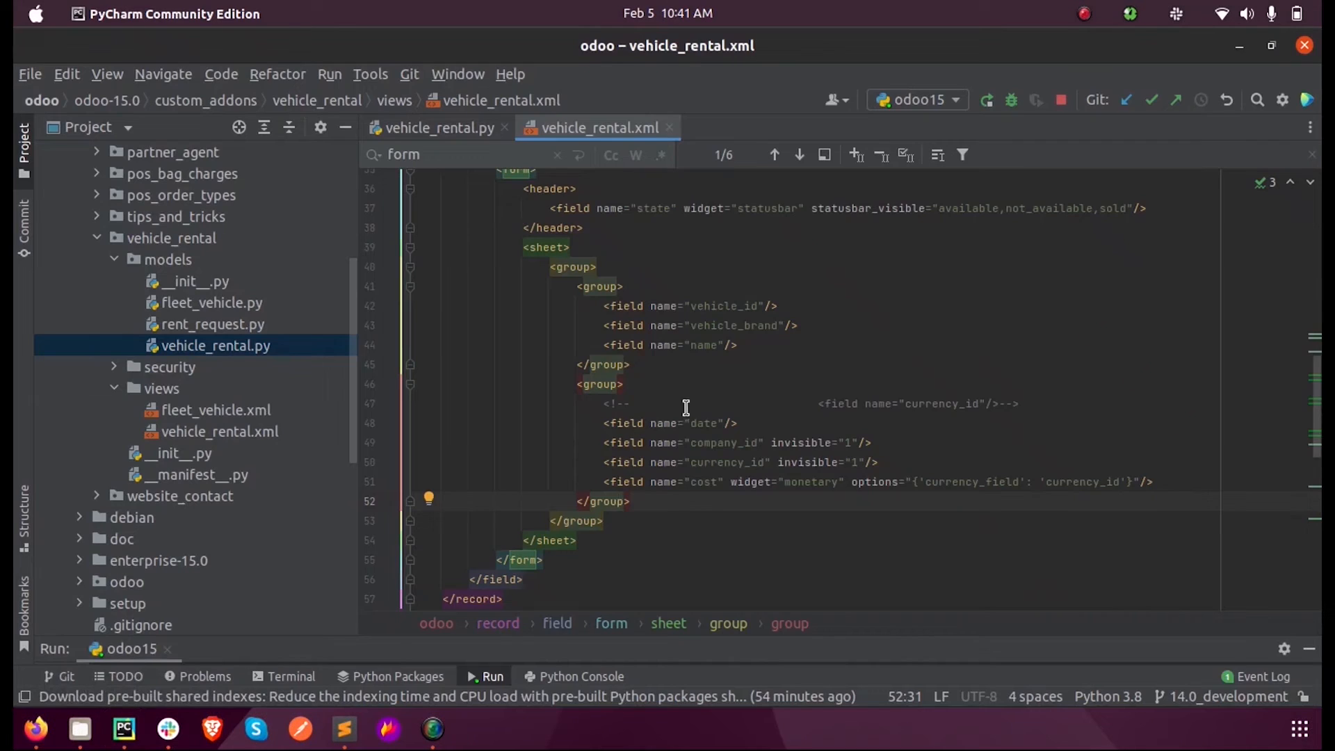
pyautogui.click(438, 128)
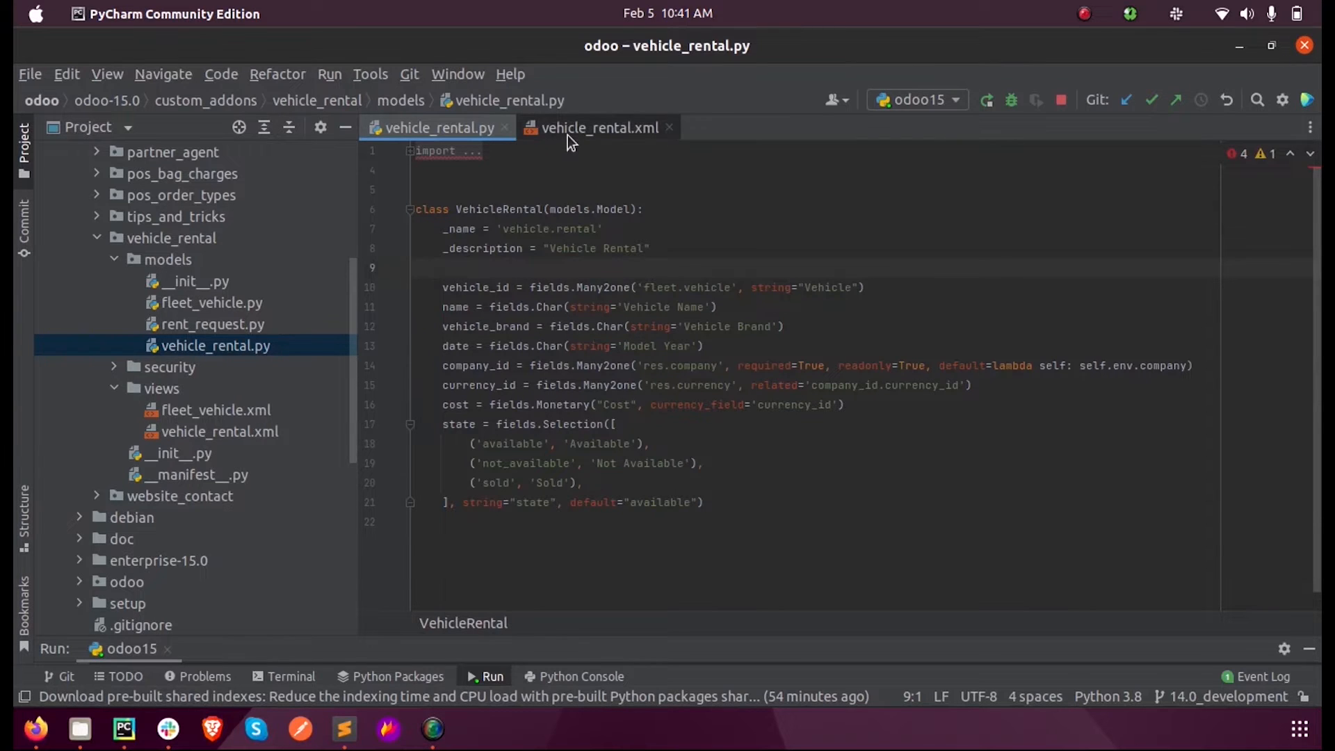
pyautogui.click(599, 128)
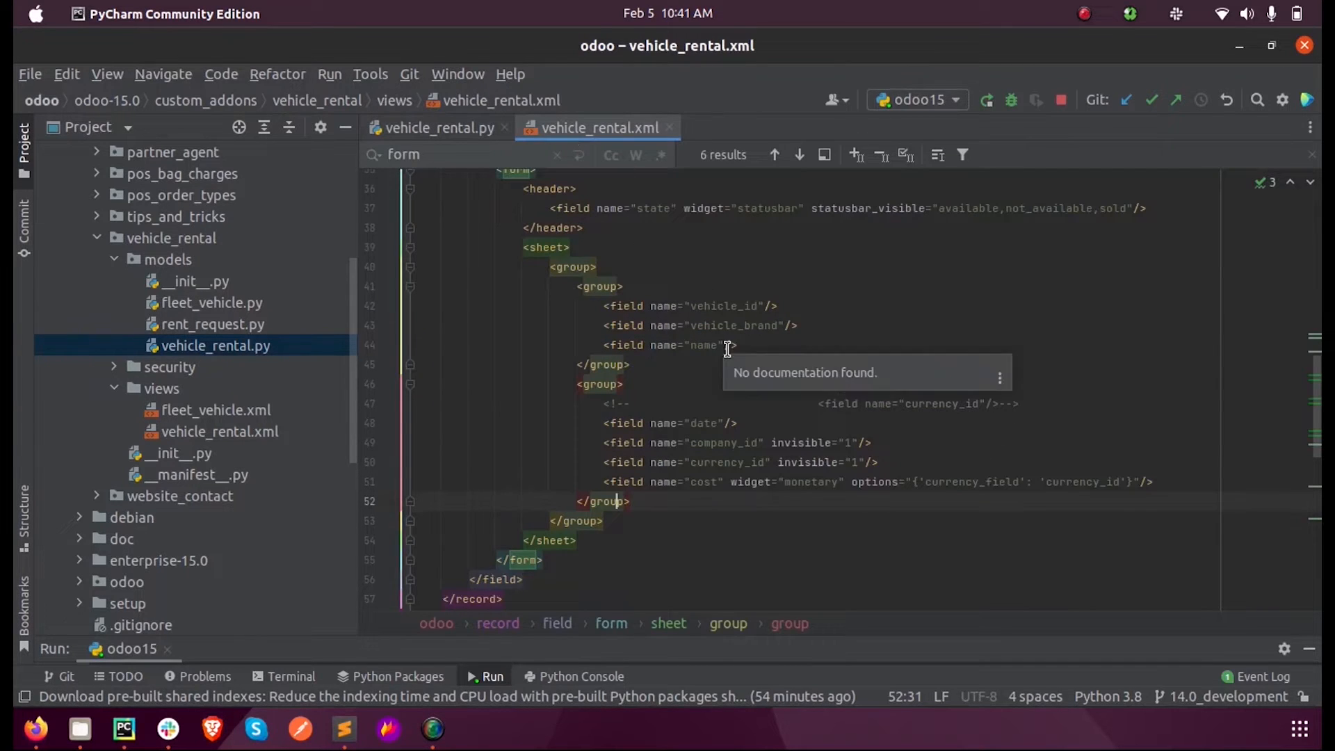
pyautogui.scroll(3)
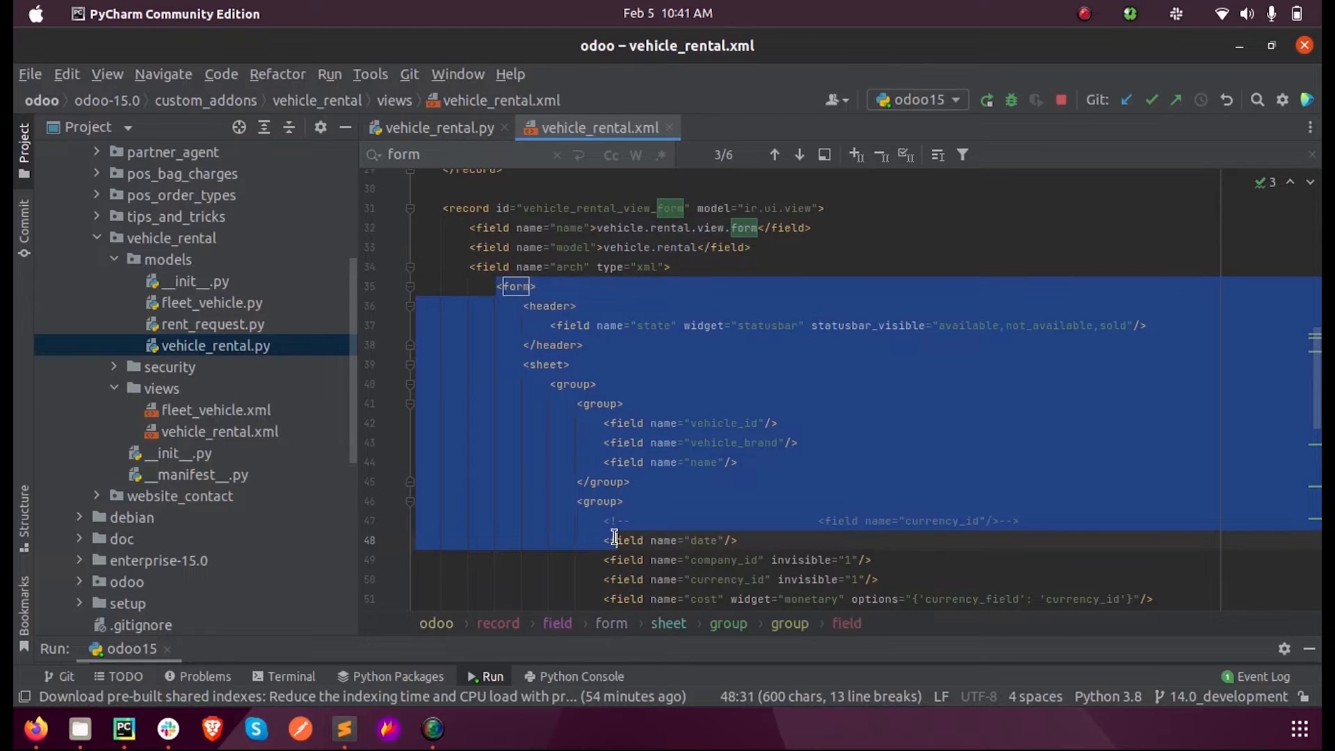
pyautogui.scroll(-3)
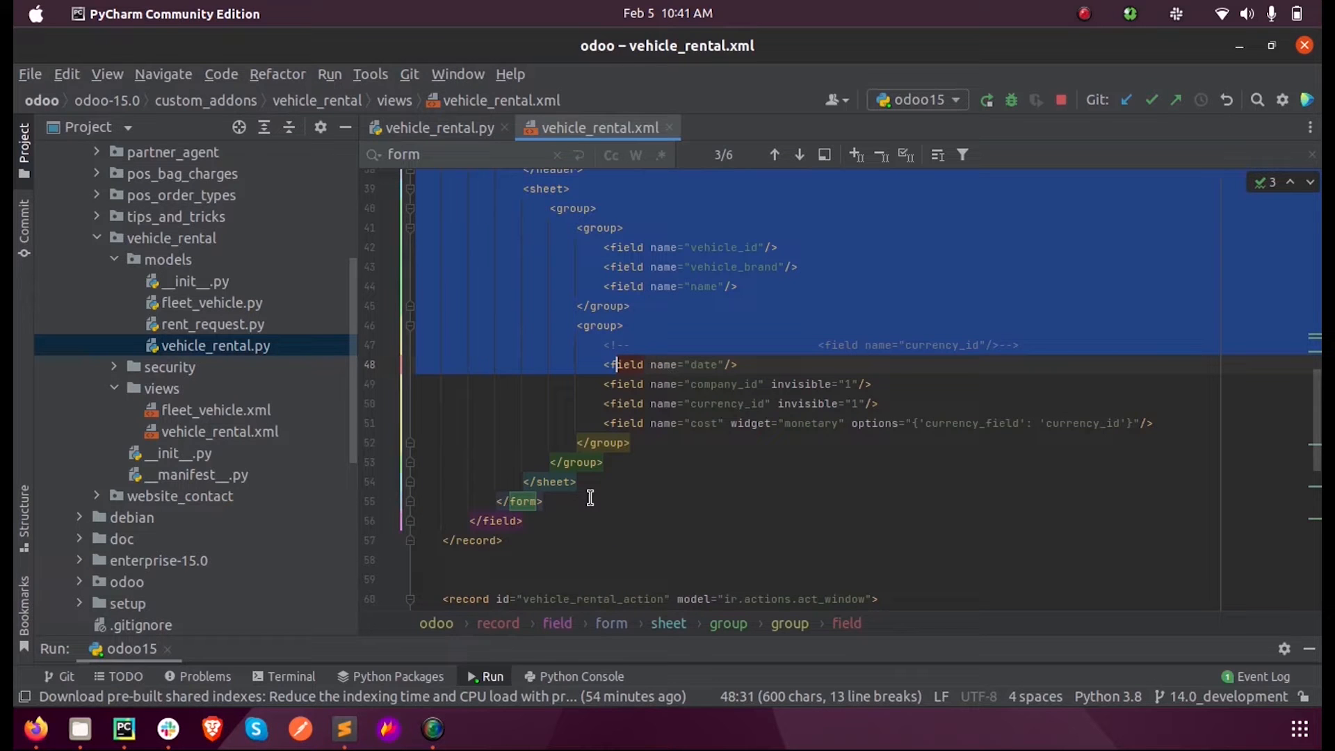
pyautogui.scroll(3)
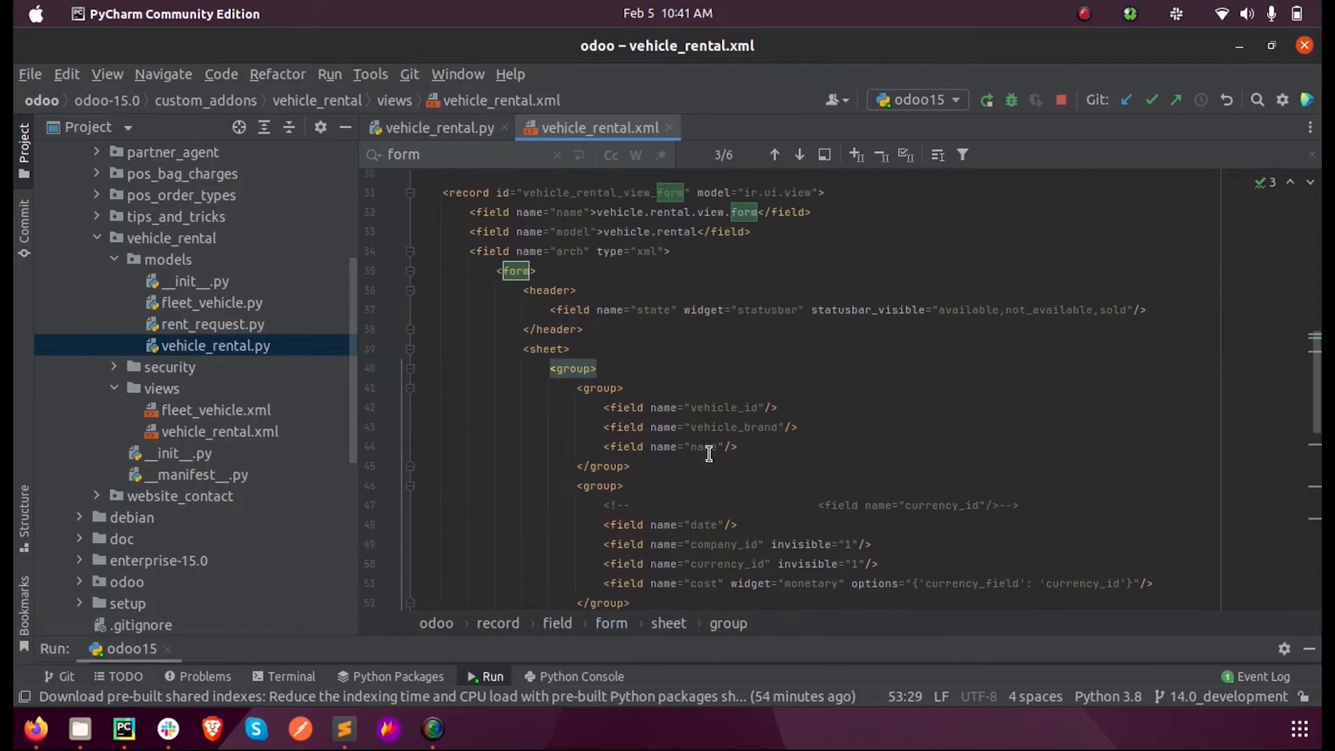
pyautogui.scroll(3)
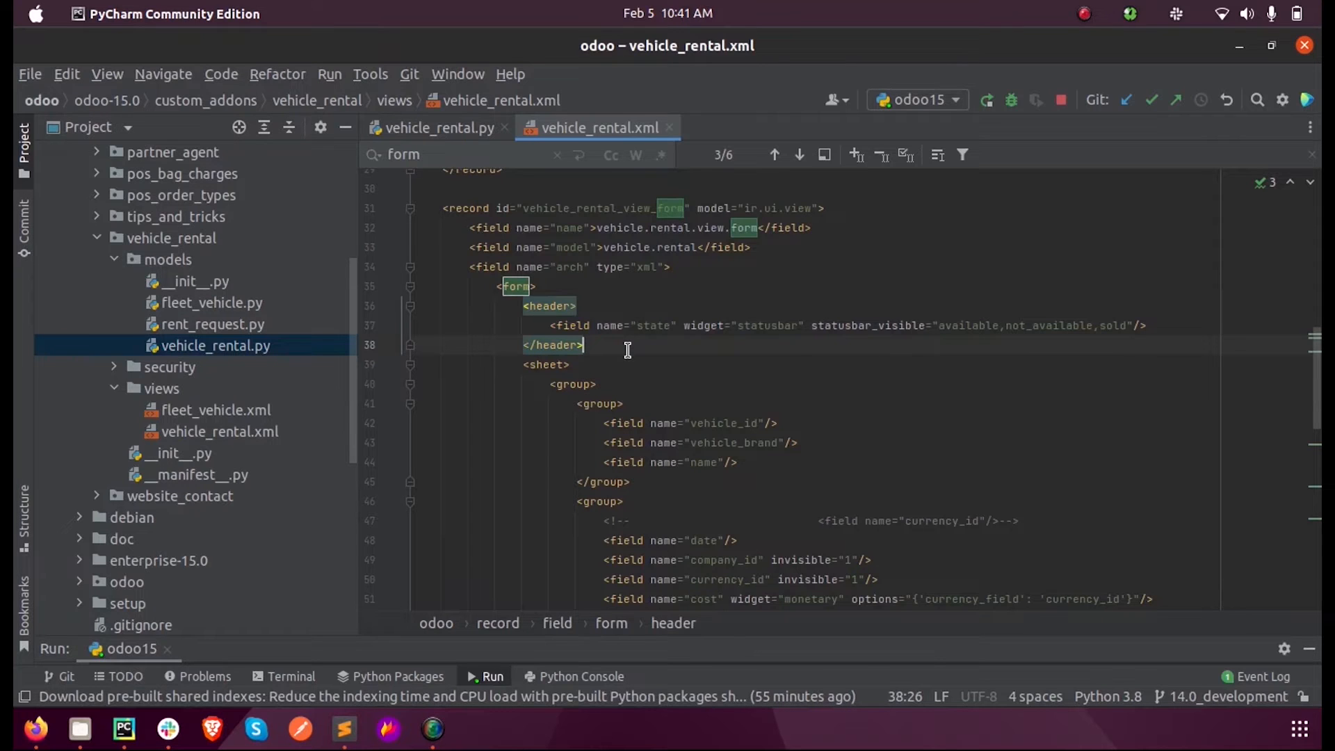
pyautogui.scroll(-3)
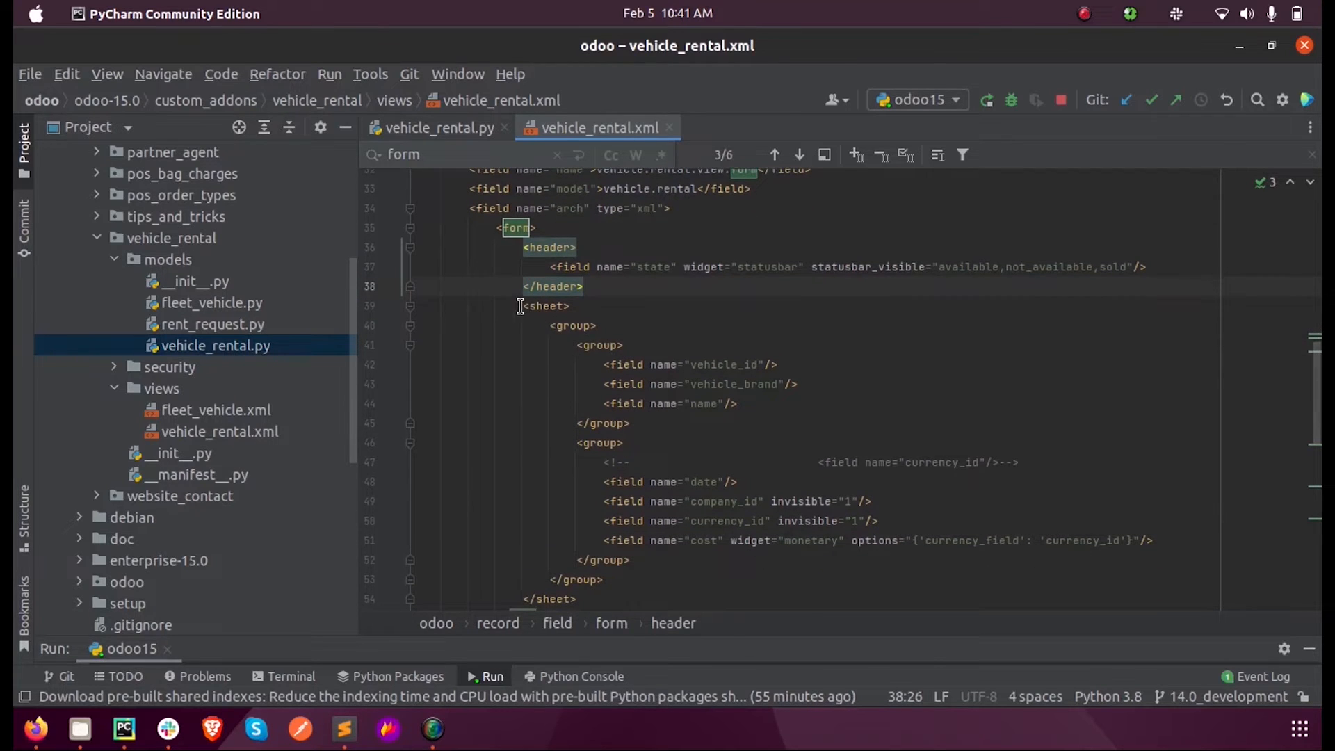
pyautogui.click(526, 306)
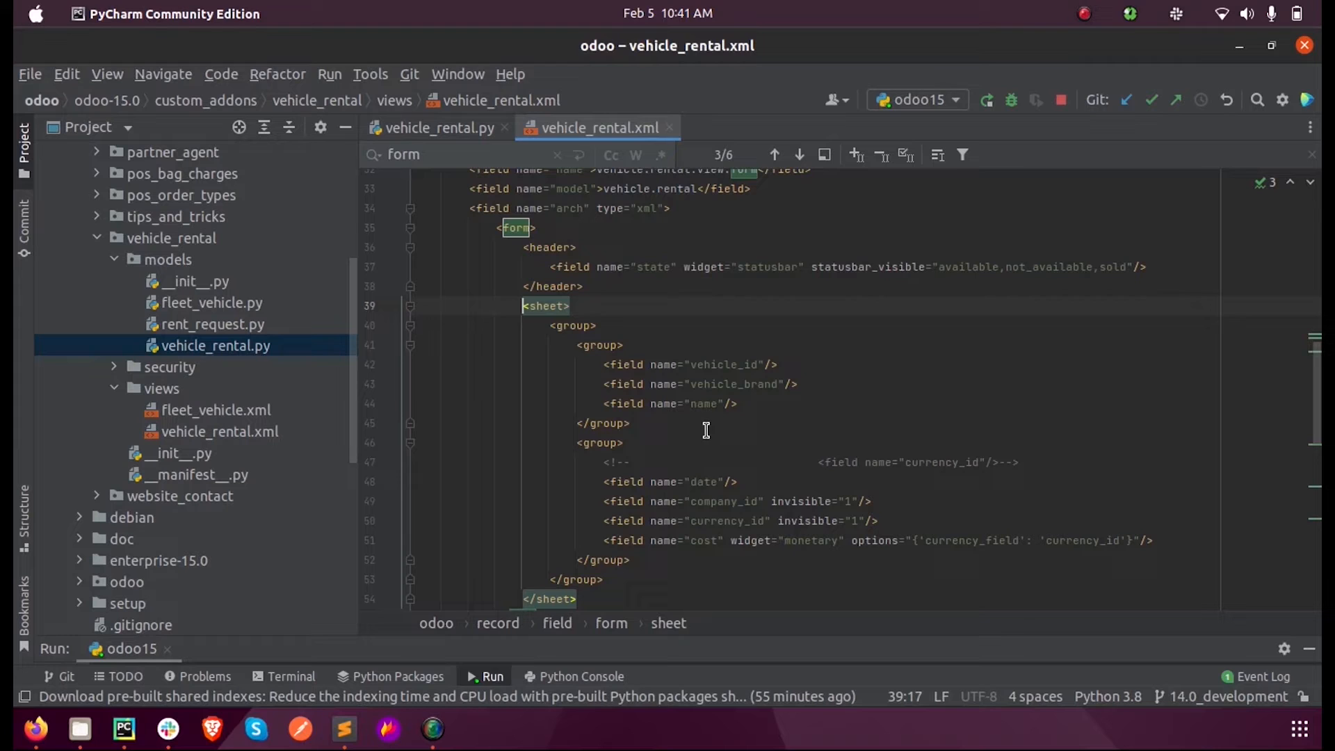
pyautogui.moveTo(546, 325)
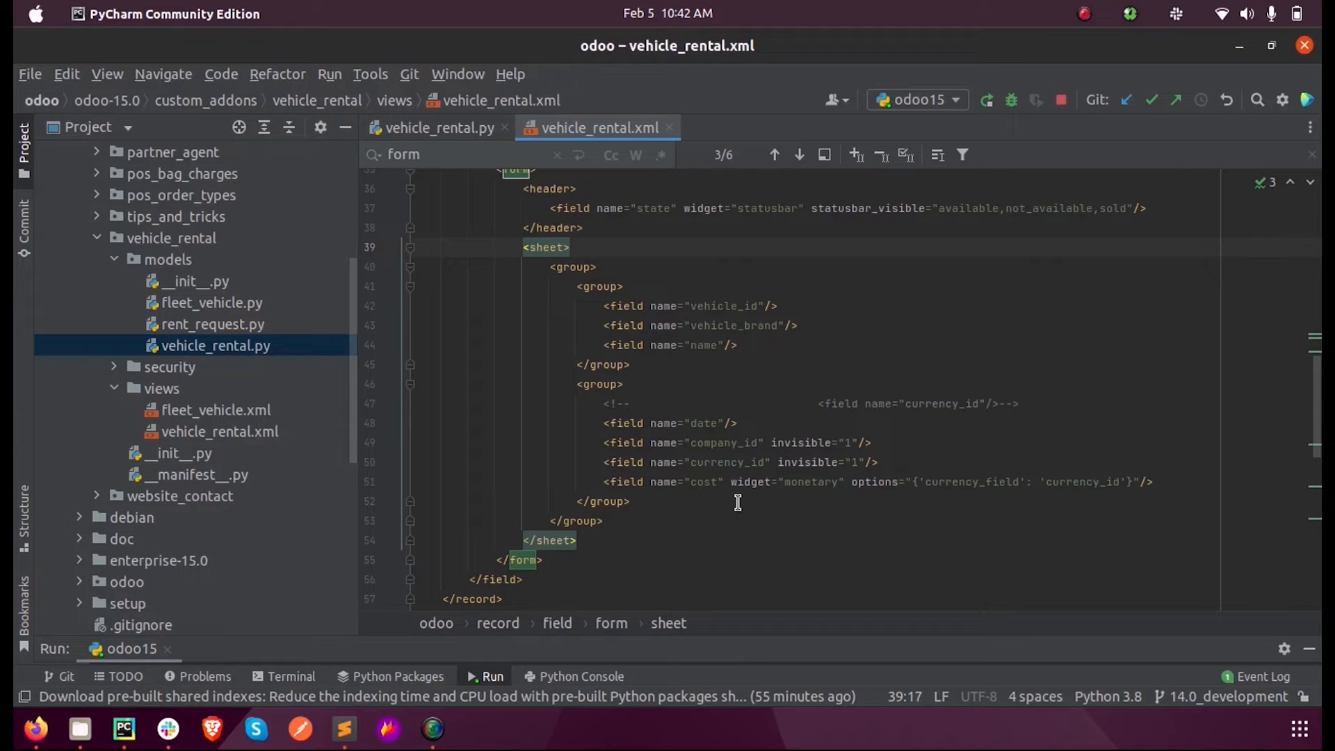
pyautogui.moveTo(882, 304)
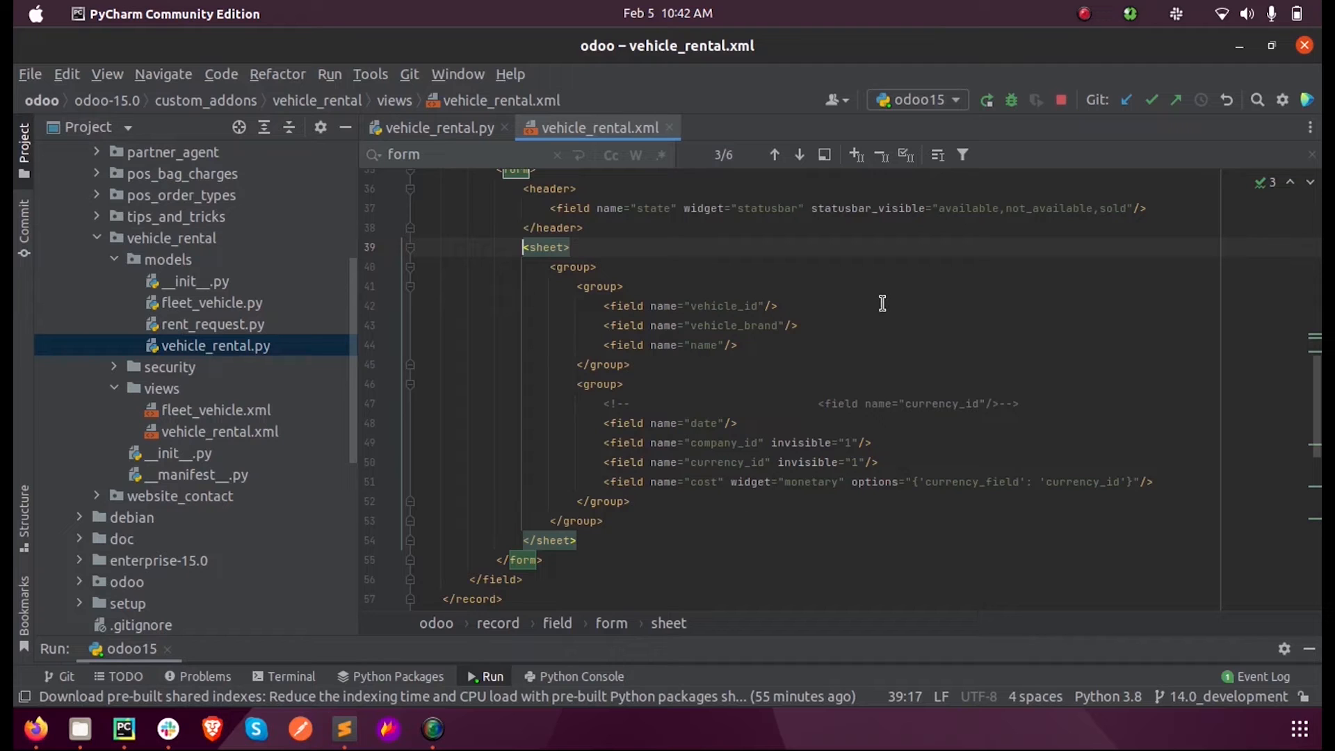
pyautogui.scroll(-3)
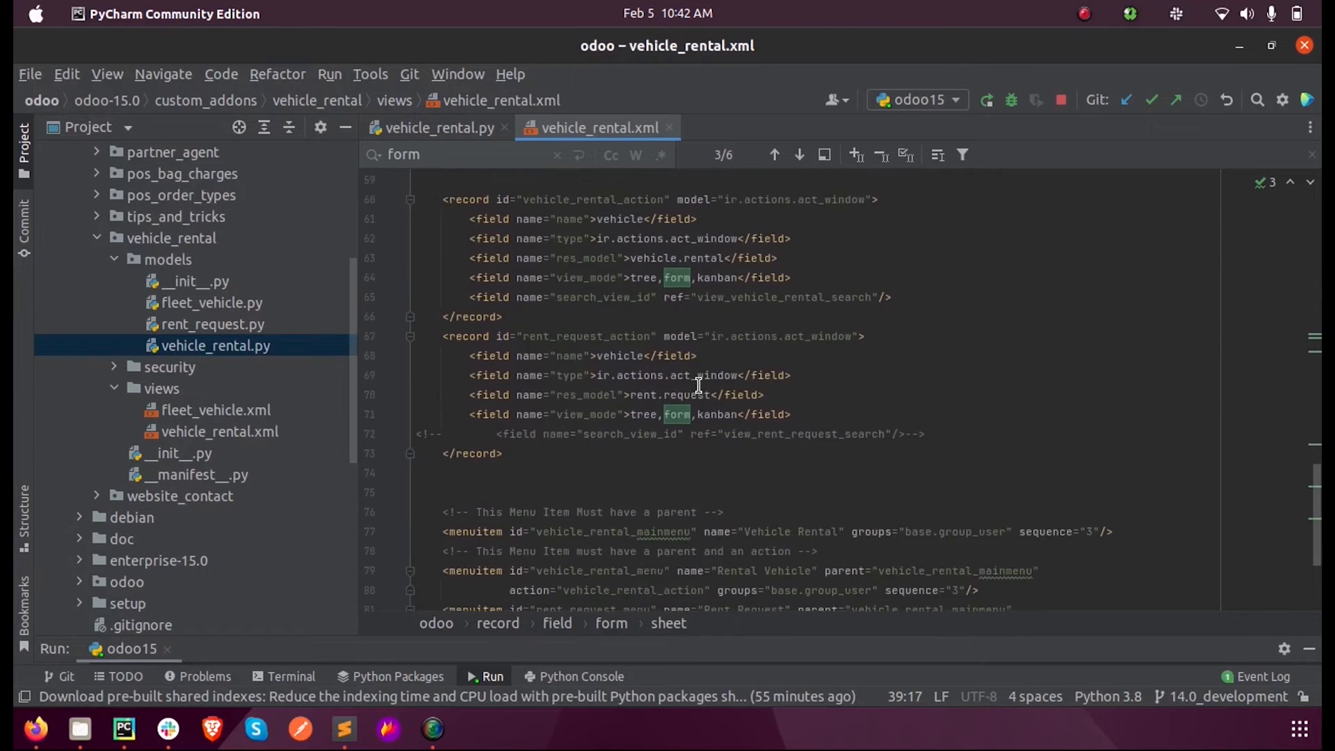
pyautogui.scroll(3)
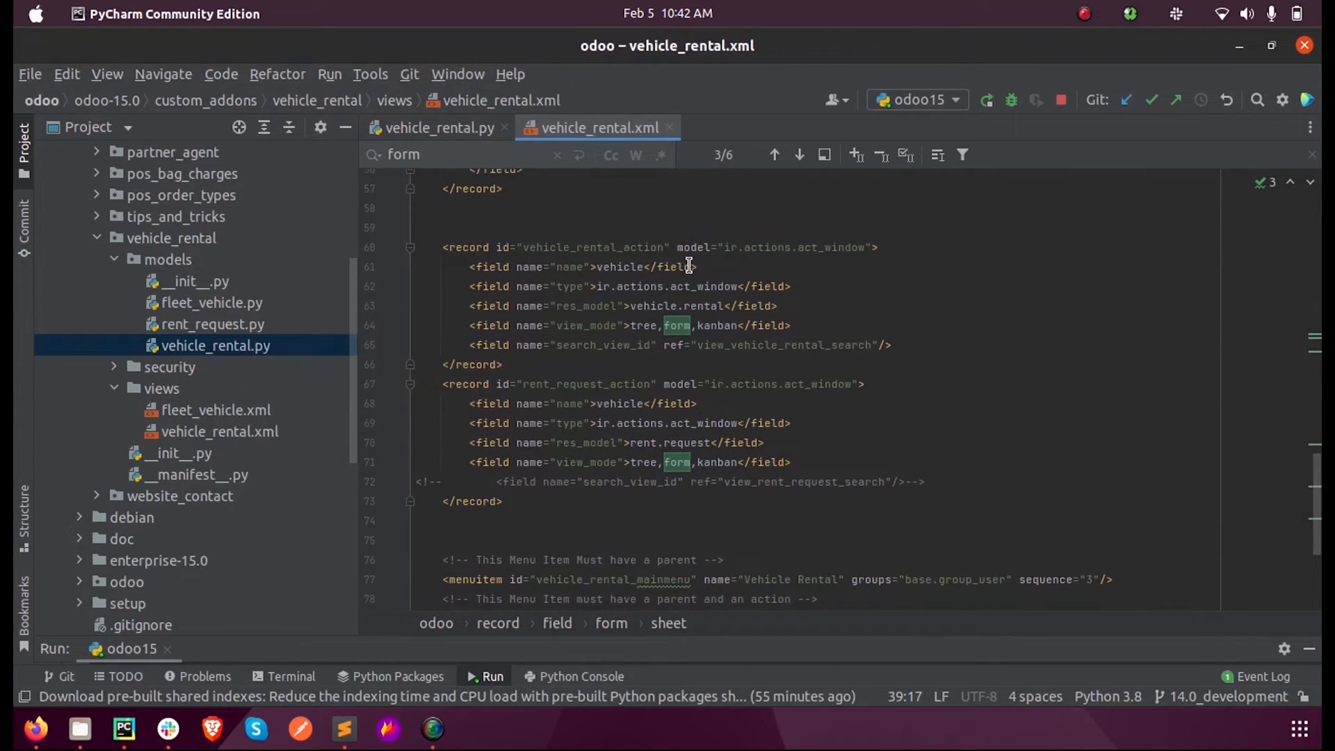
pyautogui.doubleClick(592, 246)
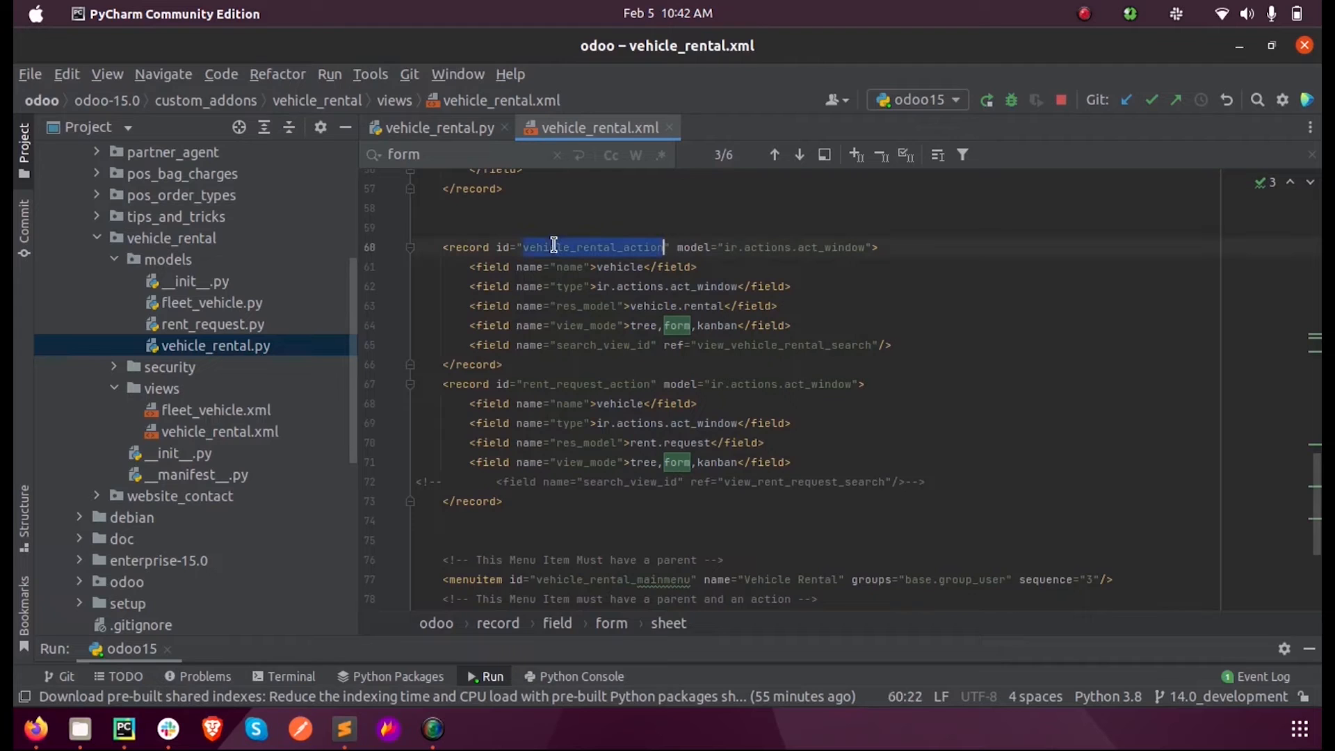
pyautogui.click(715, 247)
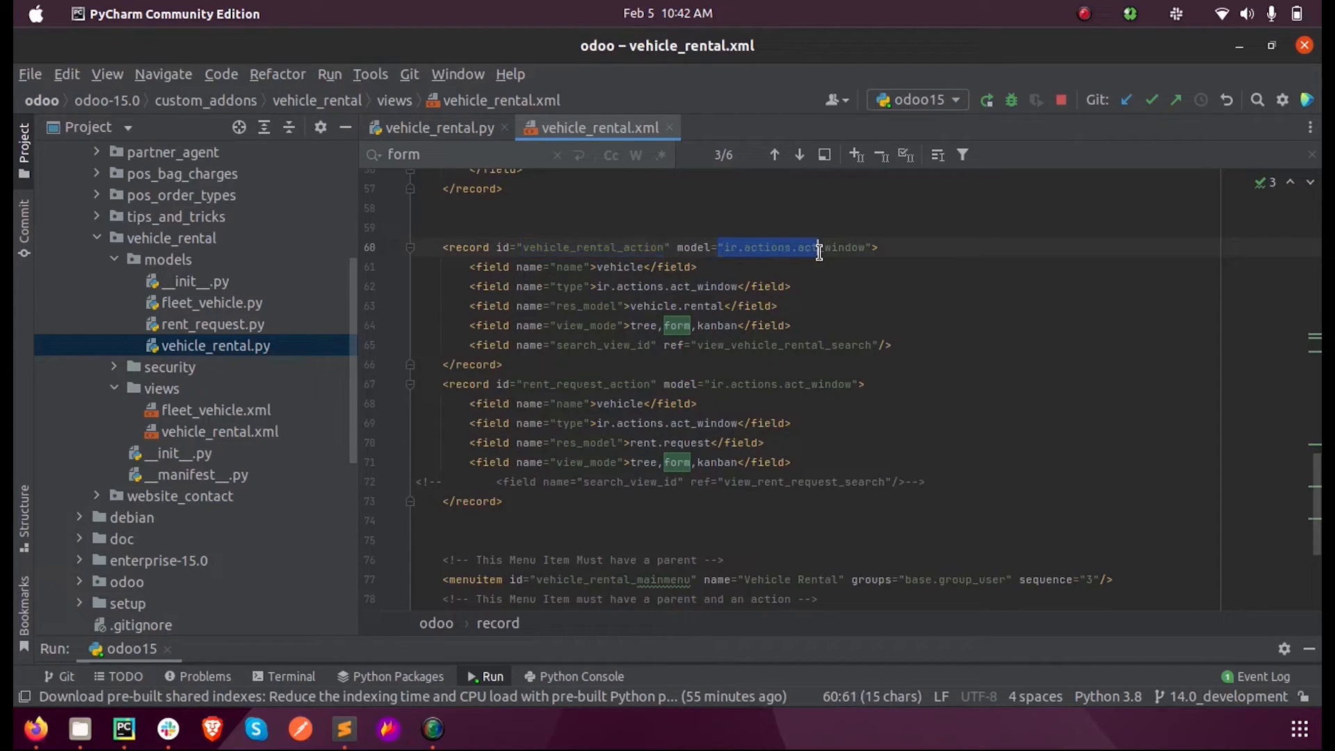
pyautogui.moveTo(766, 276)
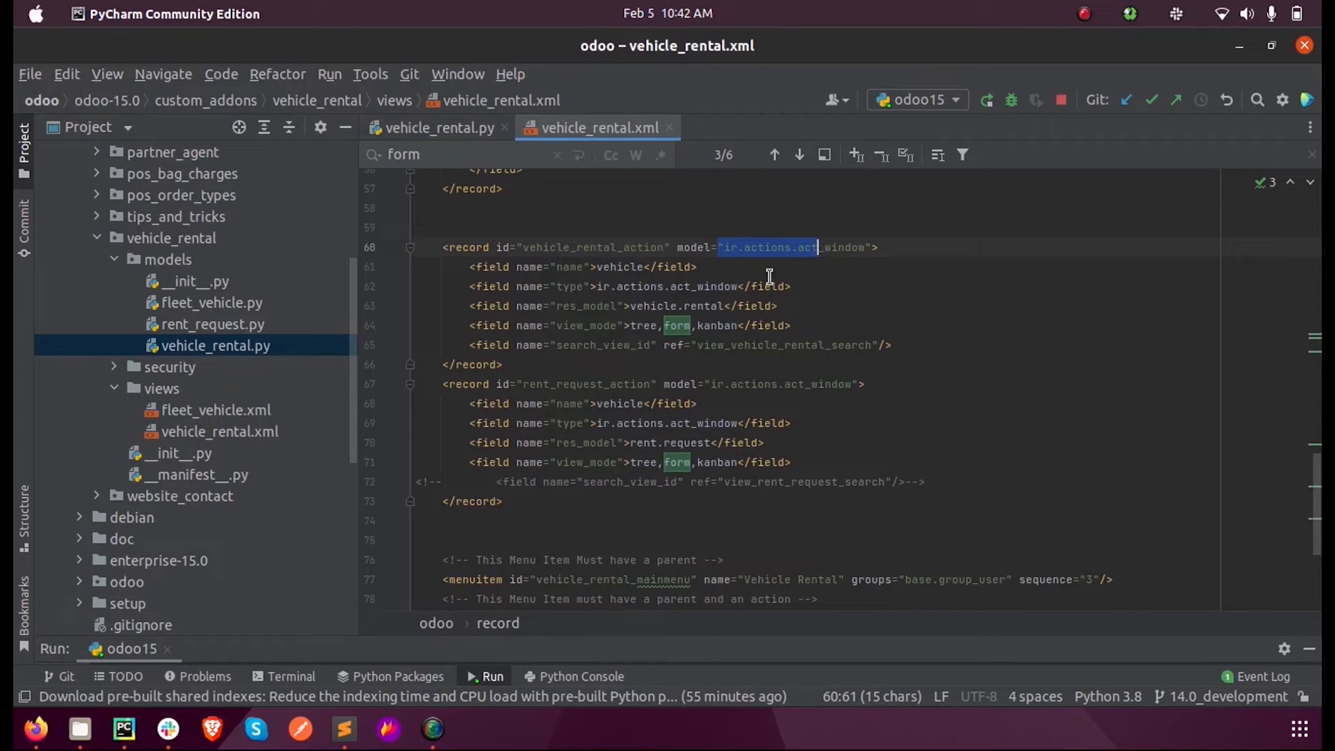
pyautogui.click(575, 326)
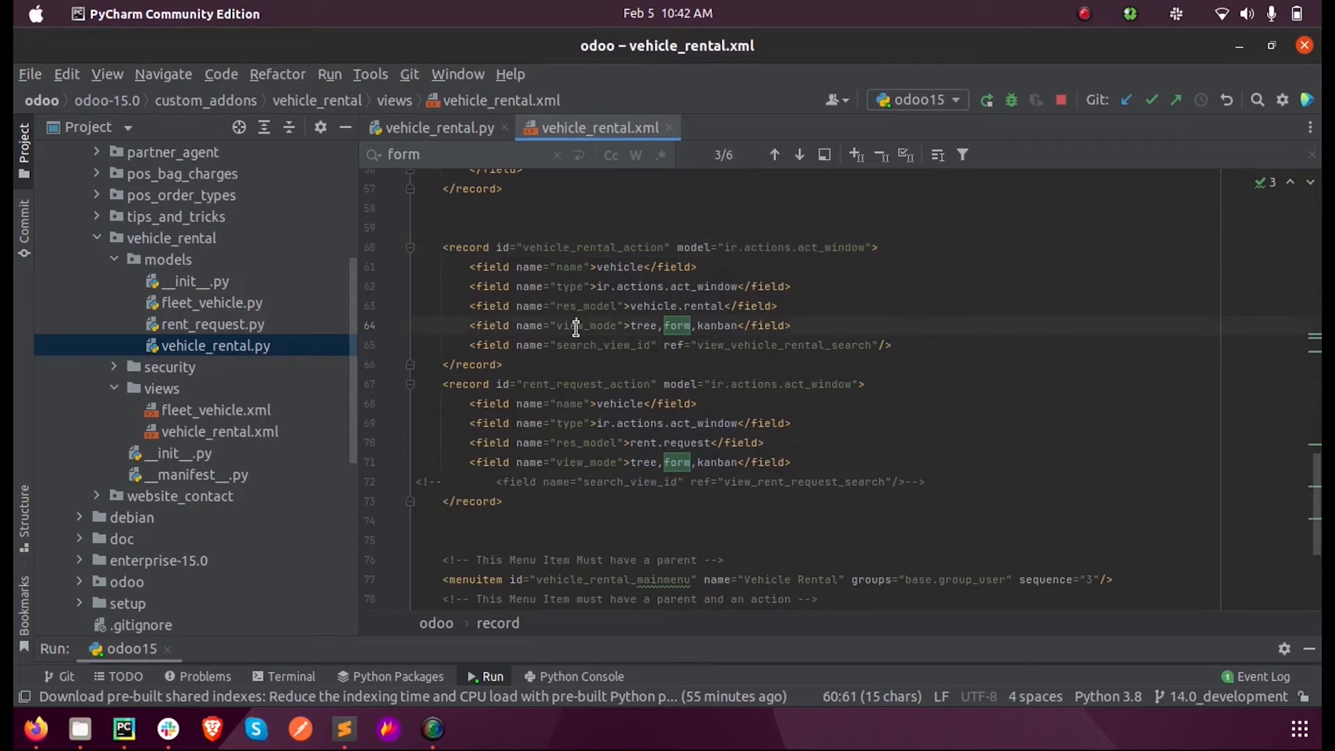
pyautogui.doubleClick(585, 325)
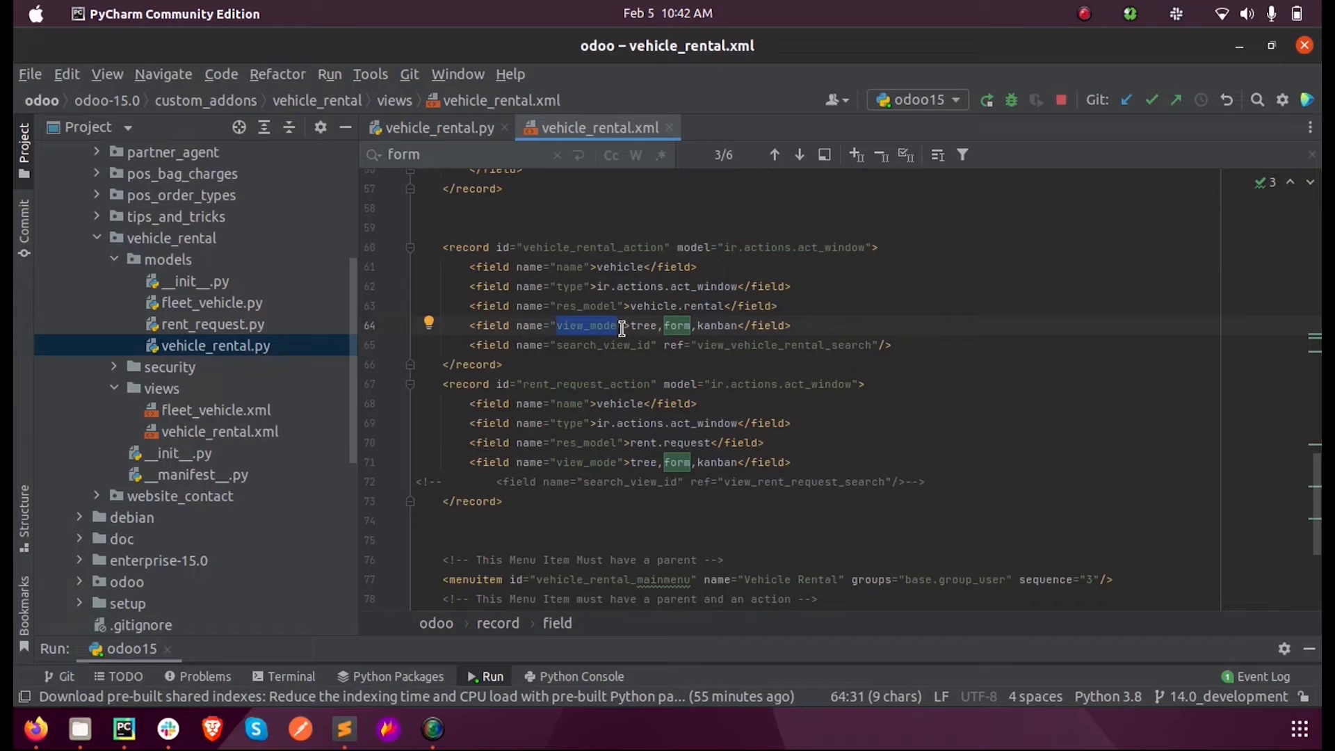
pyautogui.moveTo(773, 398)
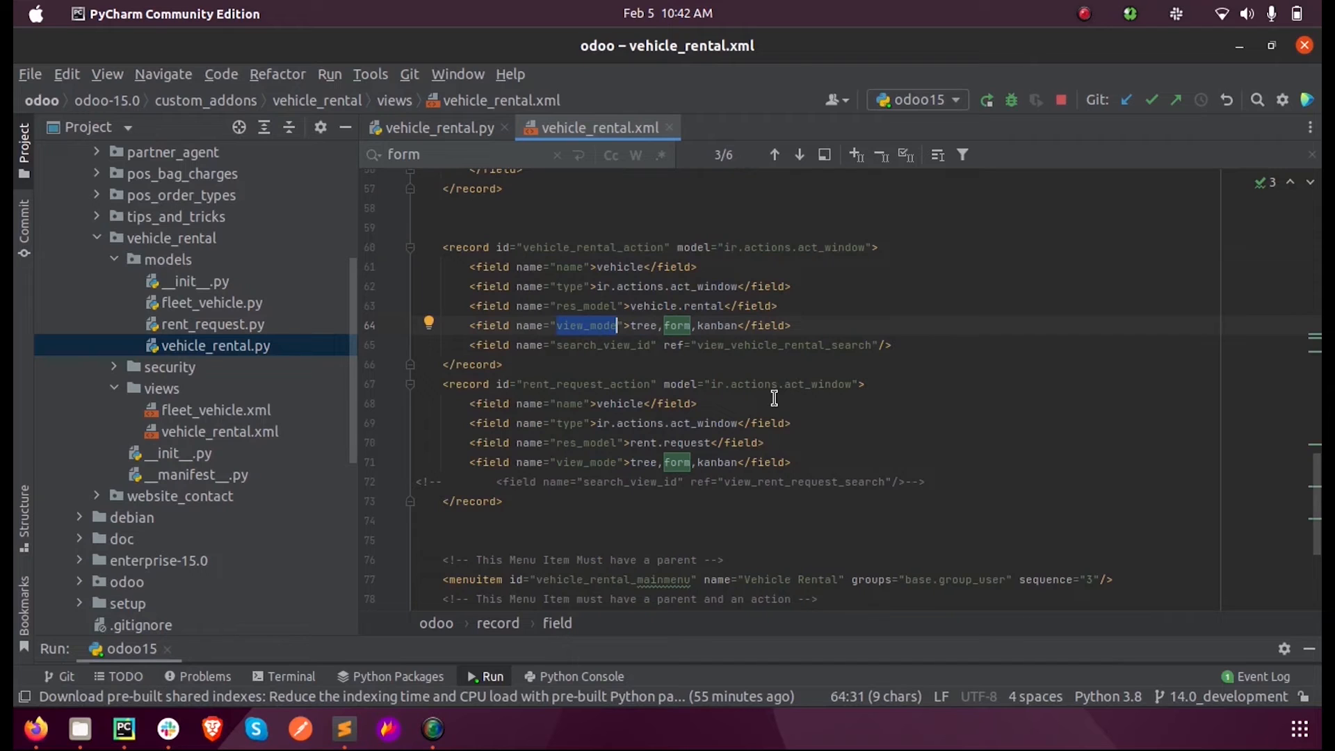
pyautogui.moveTo(625, 332)
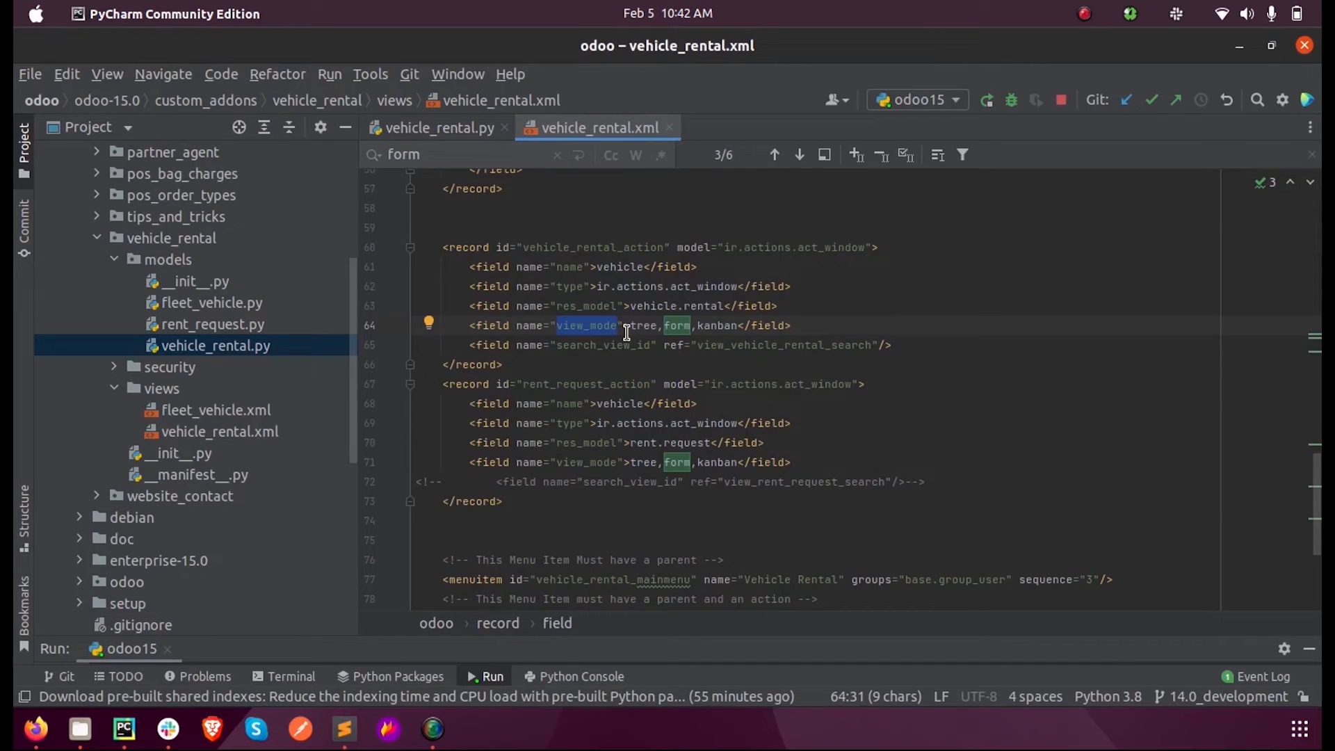
pyautogui.moveTo(717, 326)
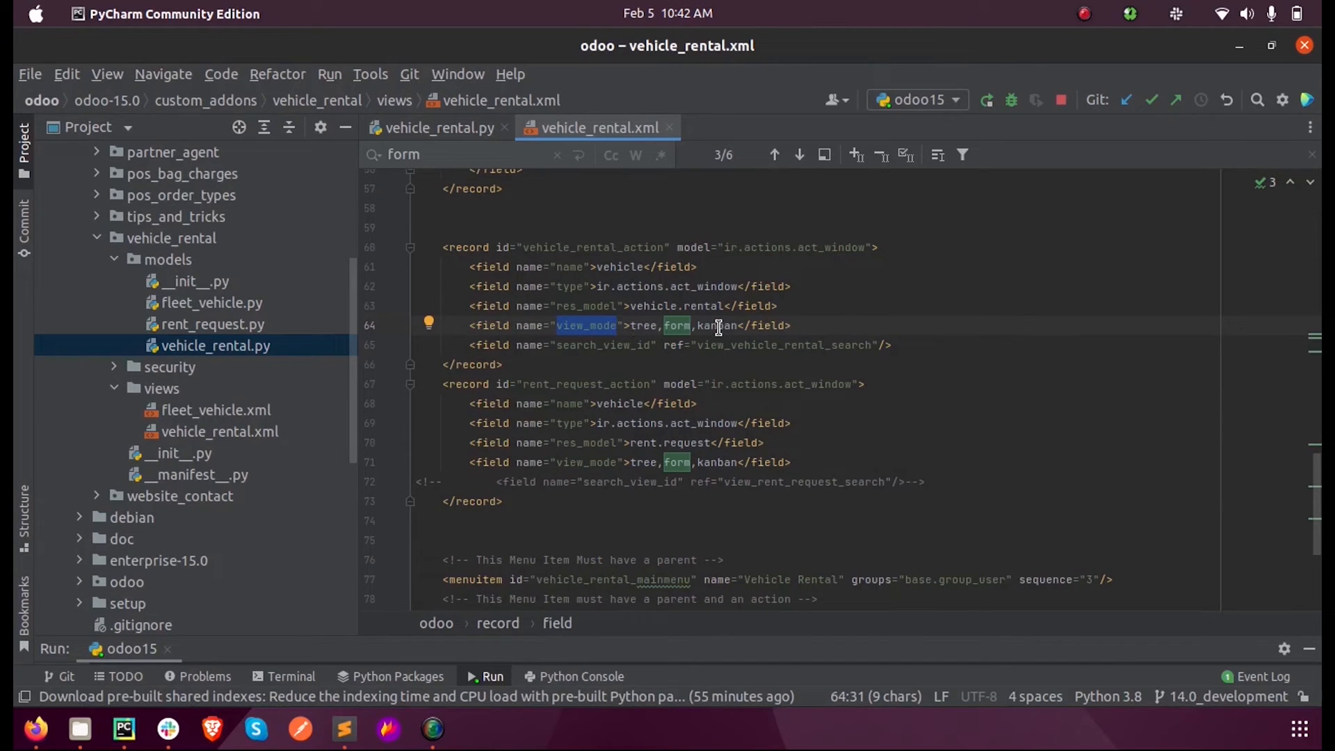
pyautogui.doubleClick(717, 326)
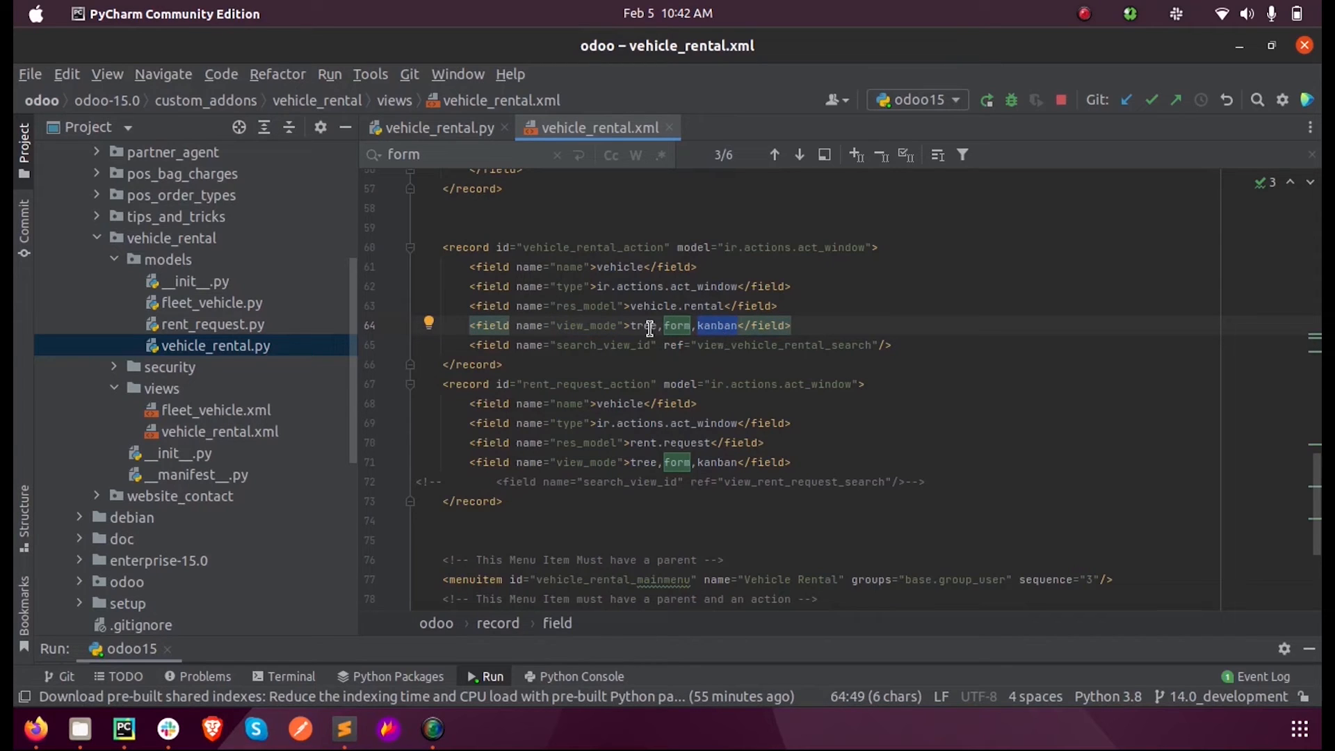
pyautogui.moveTo(666, 335)
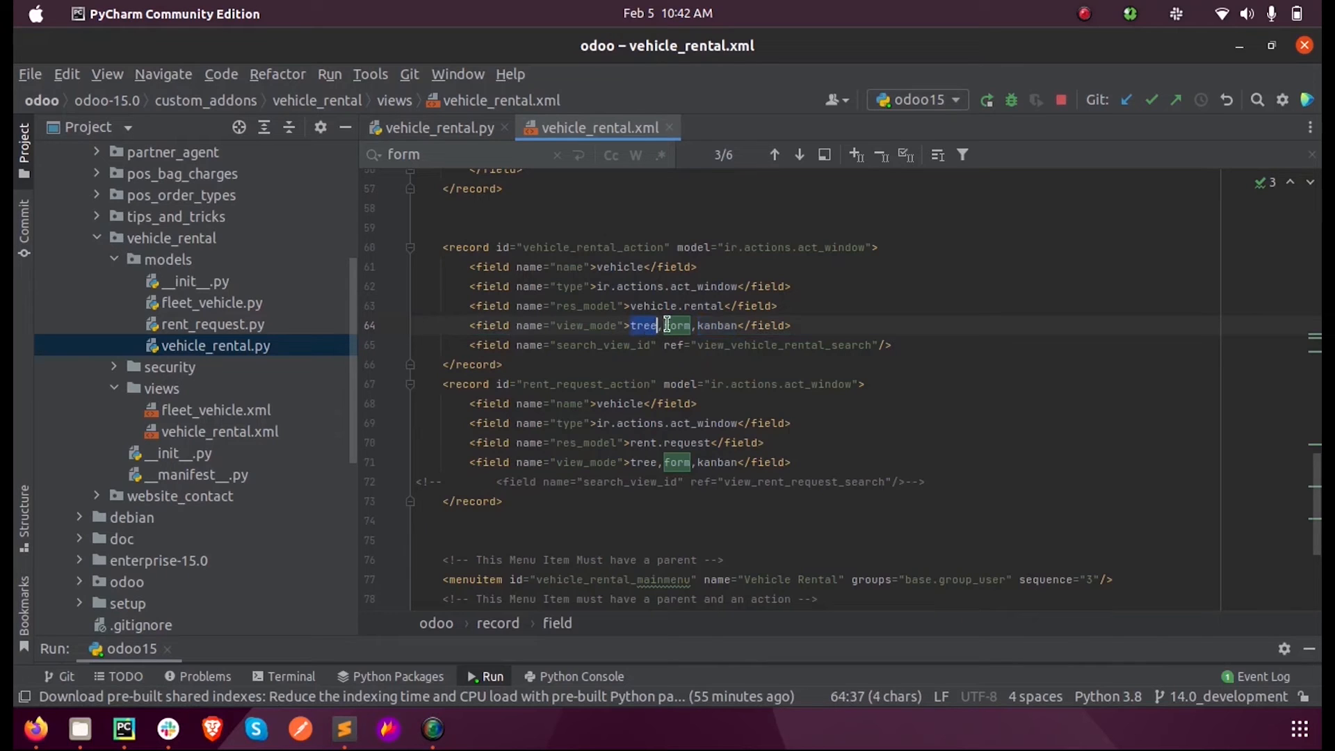
pyautogui.click(798, 154)
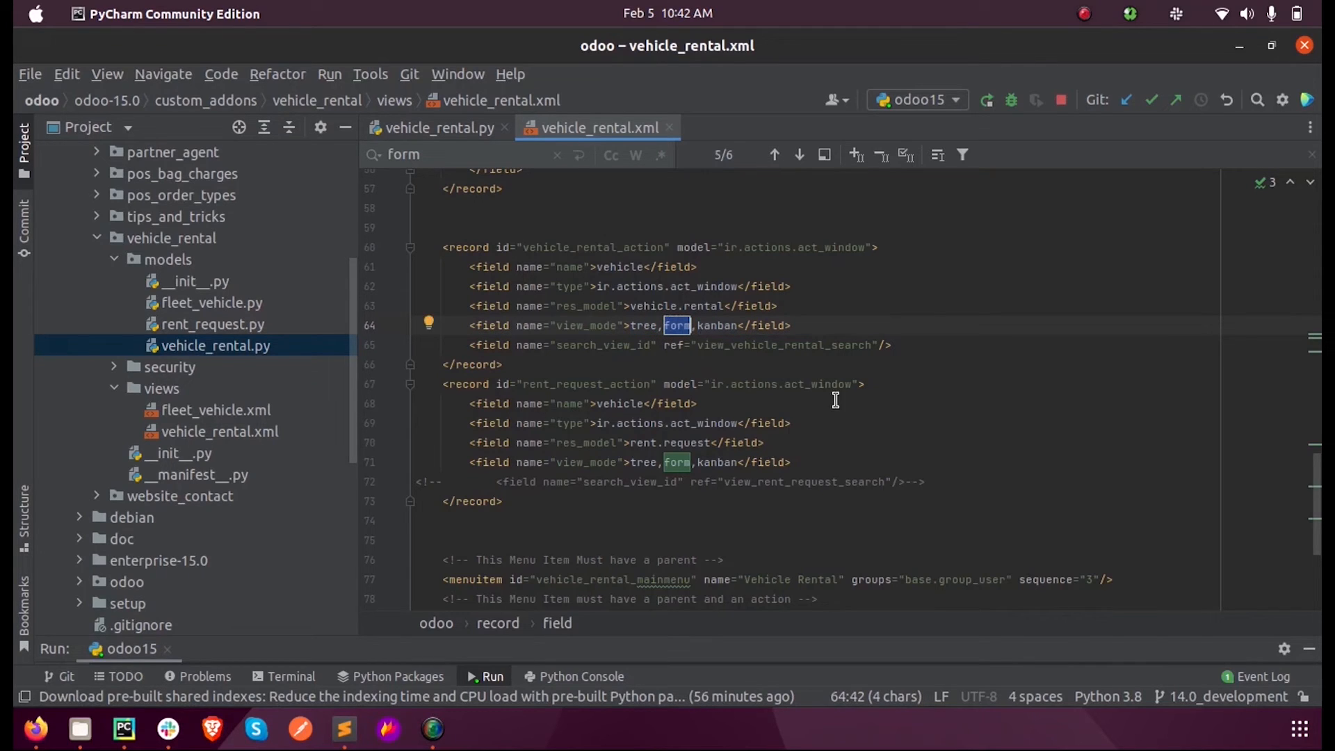
pyautogui.moveTo(987, 97)
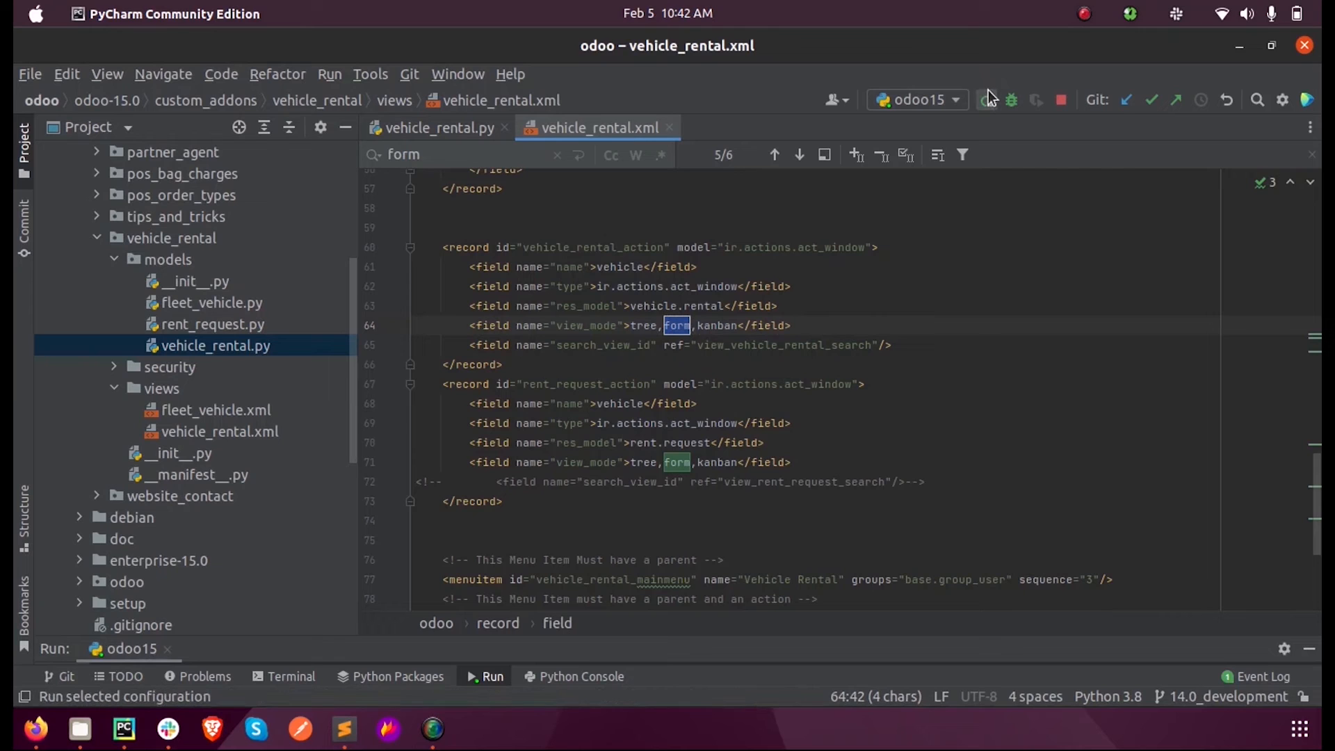
# Step: Upgrade the Vehicle Rental module from its card in the Odoo Apps list
pyautogui.click(35, 728)
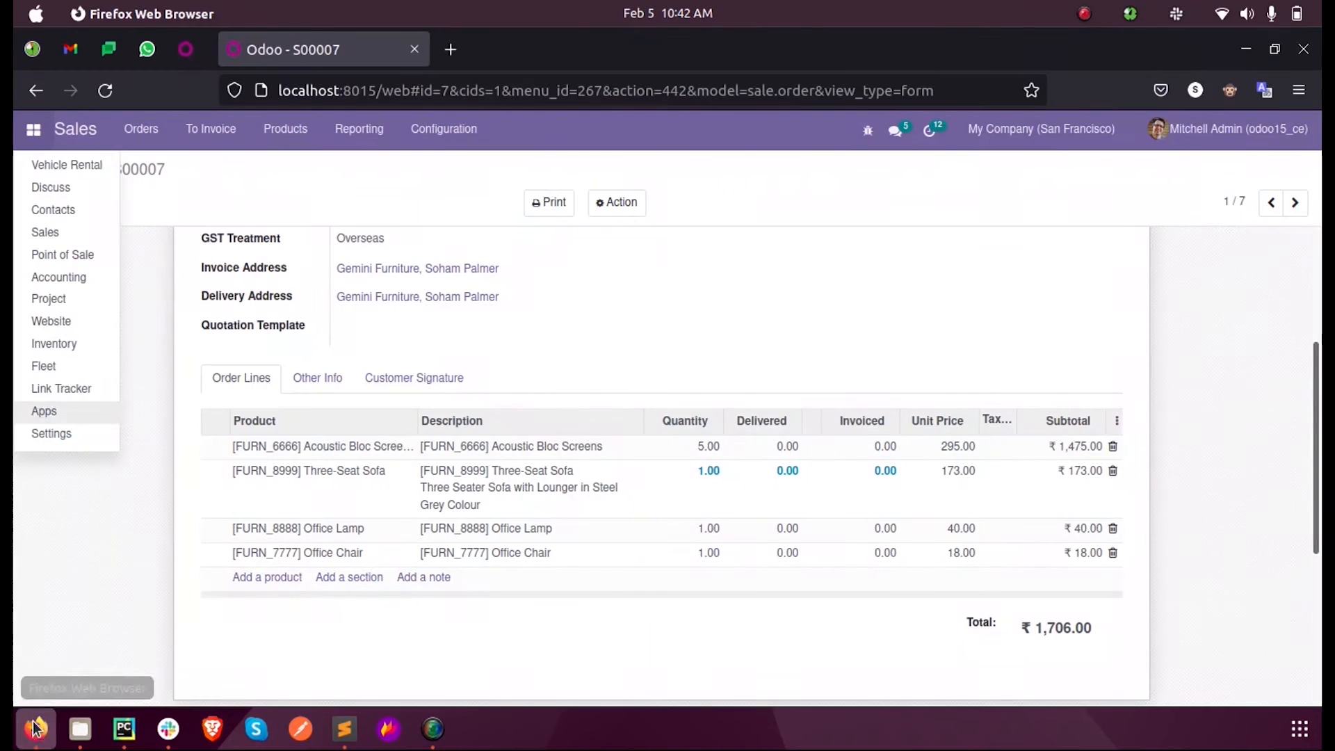
pyautogui.moveTo(43, 410)
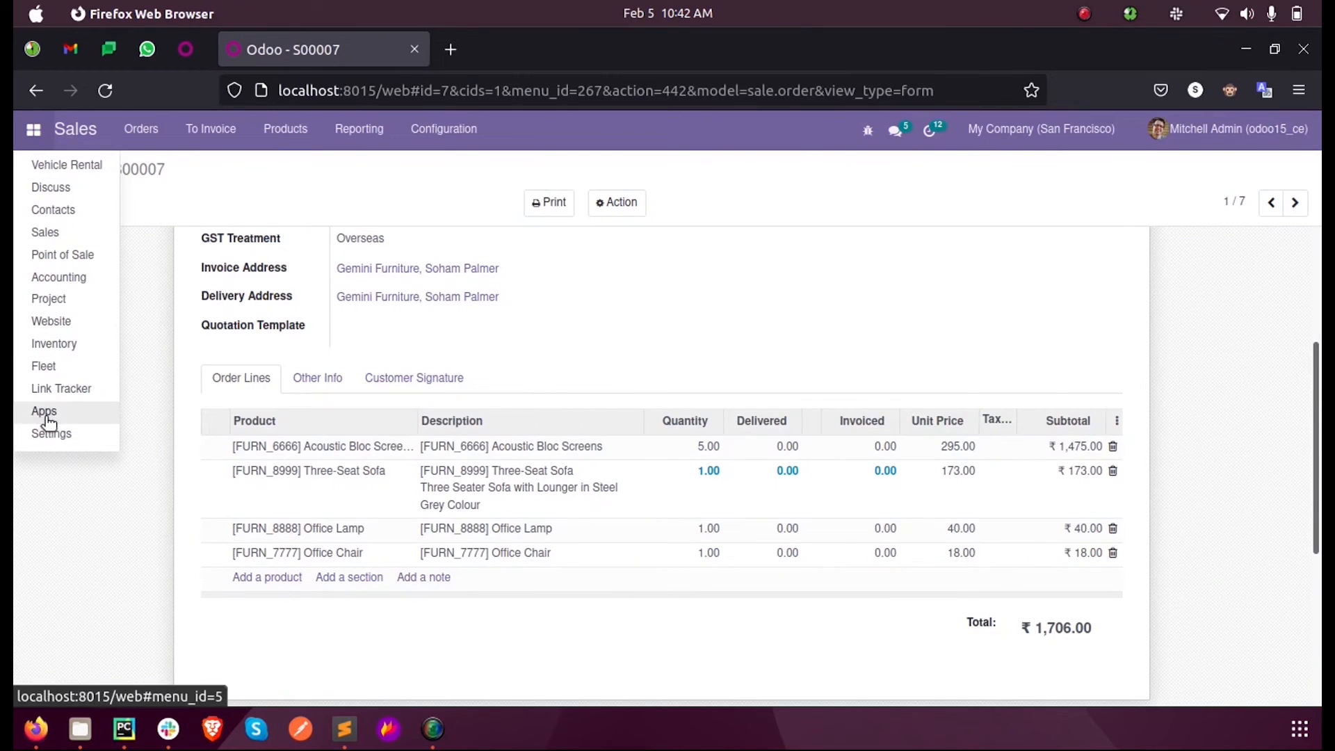
pyautogui.click(43, 411)
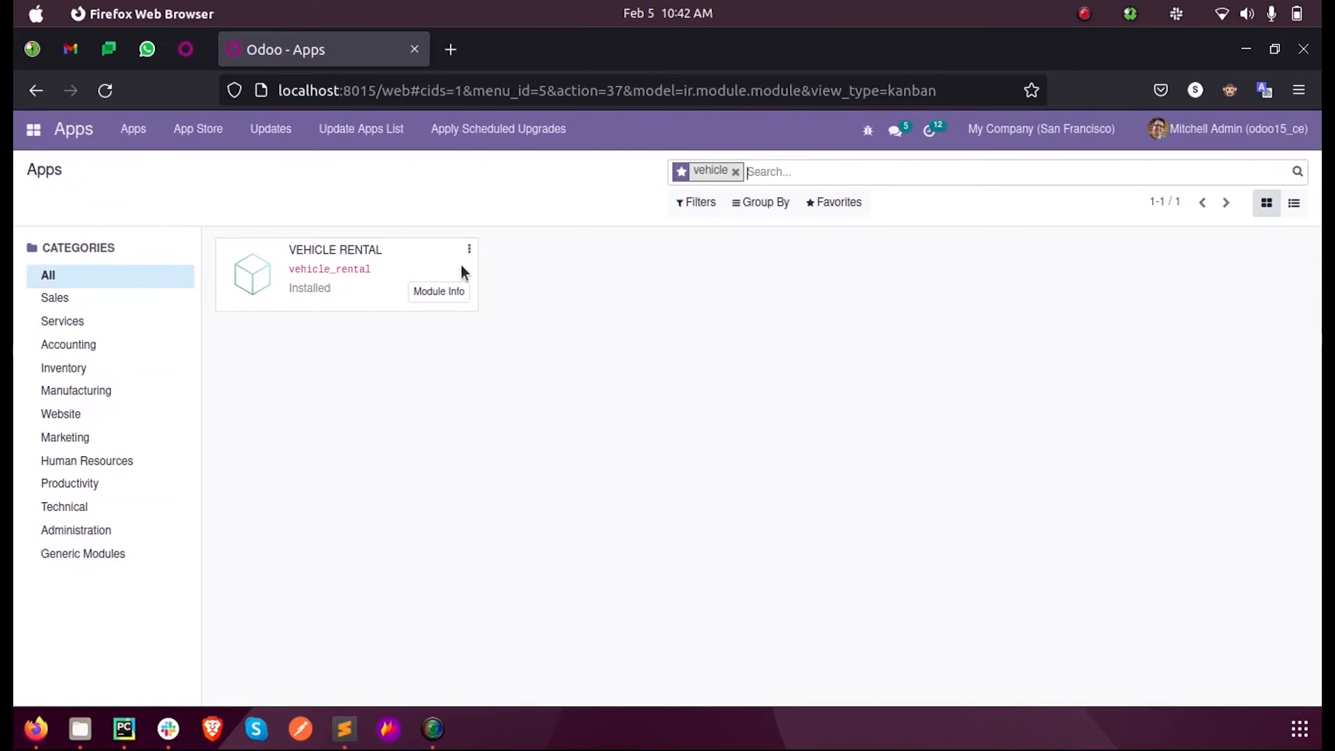
pyautogui.click(469, 249)
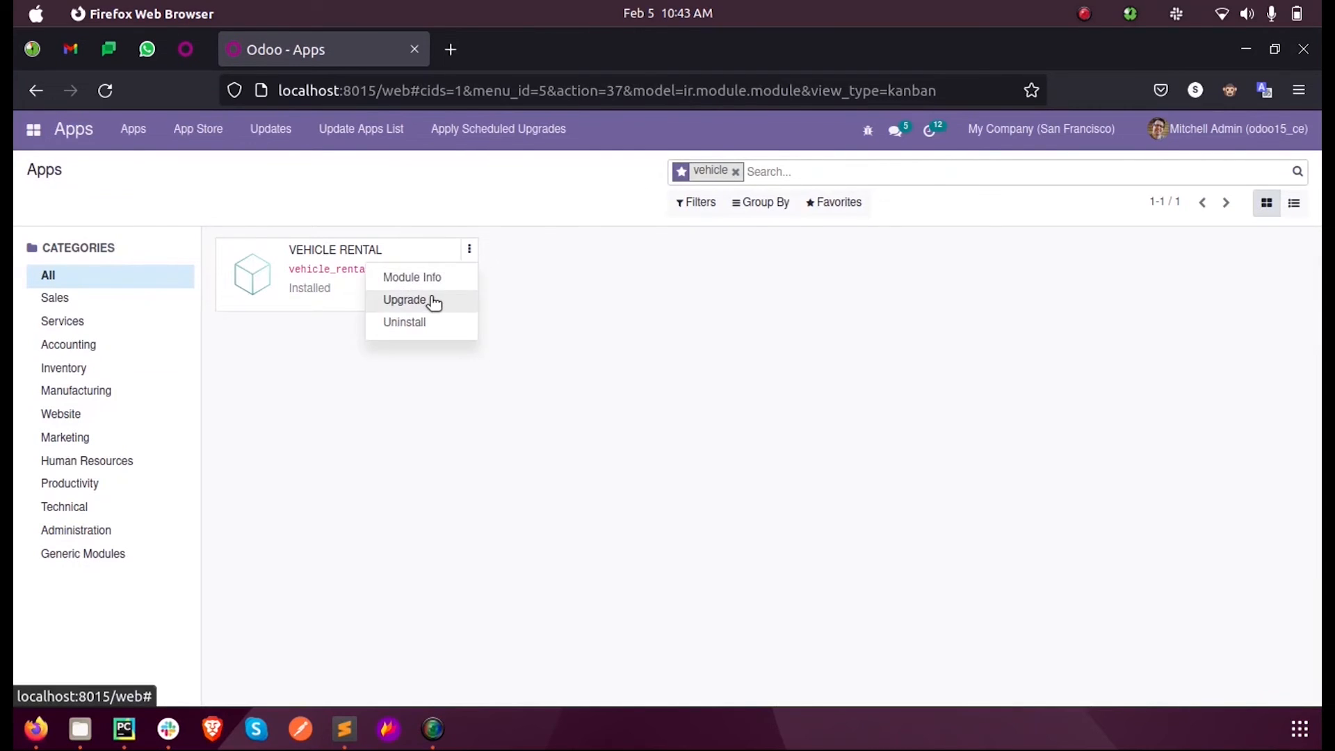
pyautogui.click(405, 300)
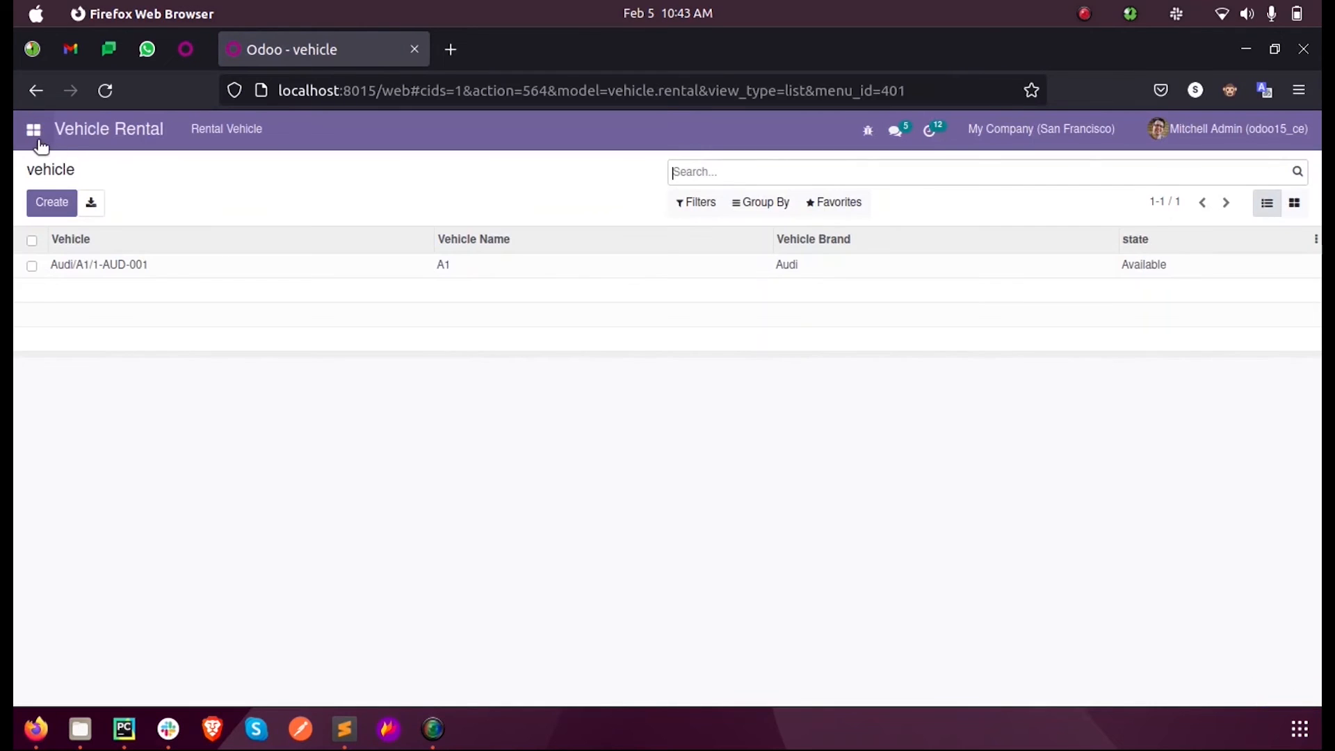
pyautogui.moveTo(211, 271)
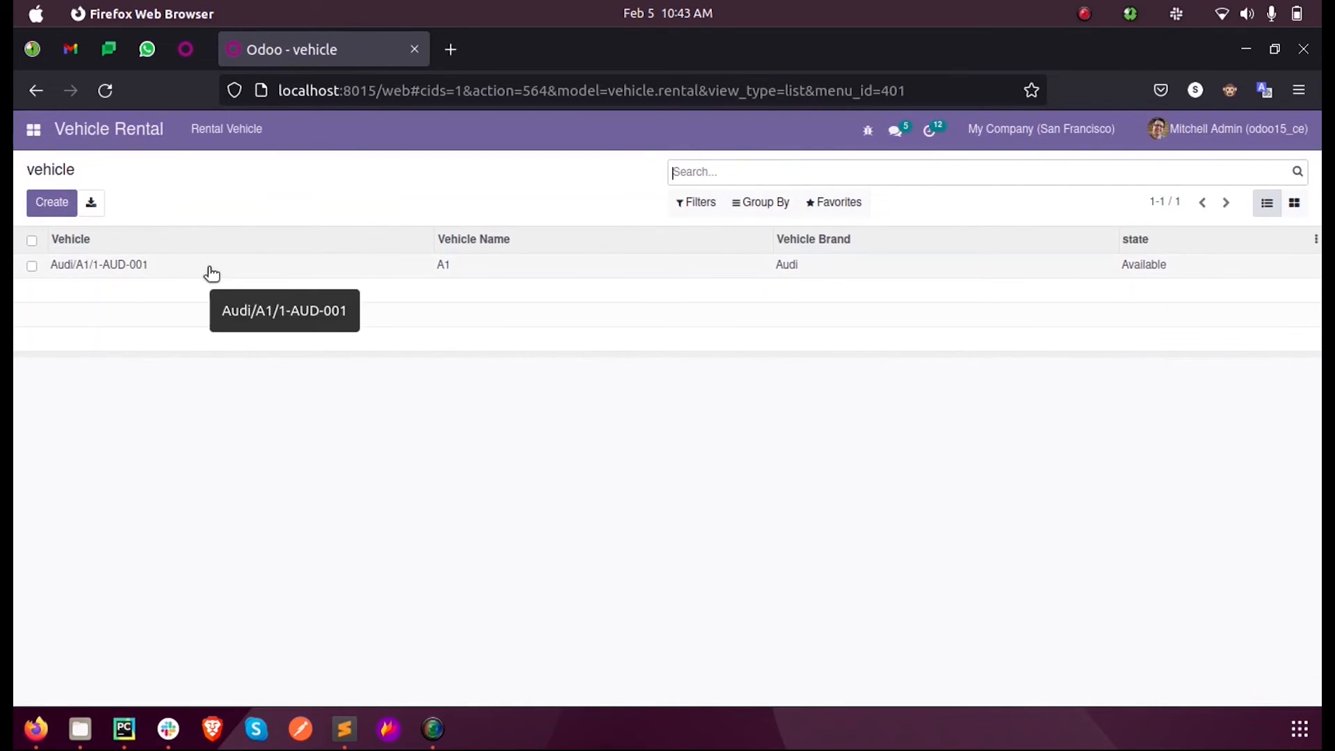
# Step: Open the Audi/A1/1-AUD-001 vehicle record from the Vehicle Rental list
pyautogui.click(99, 264)
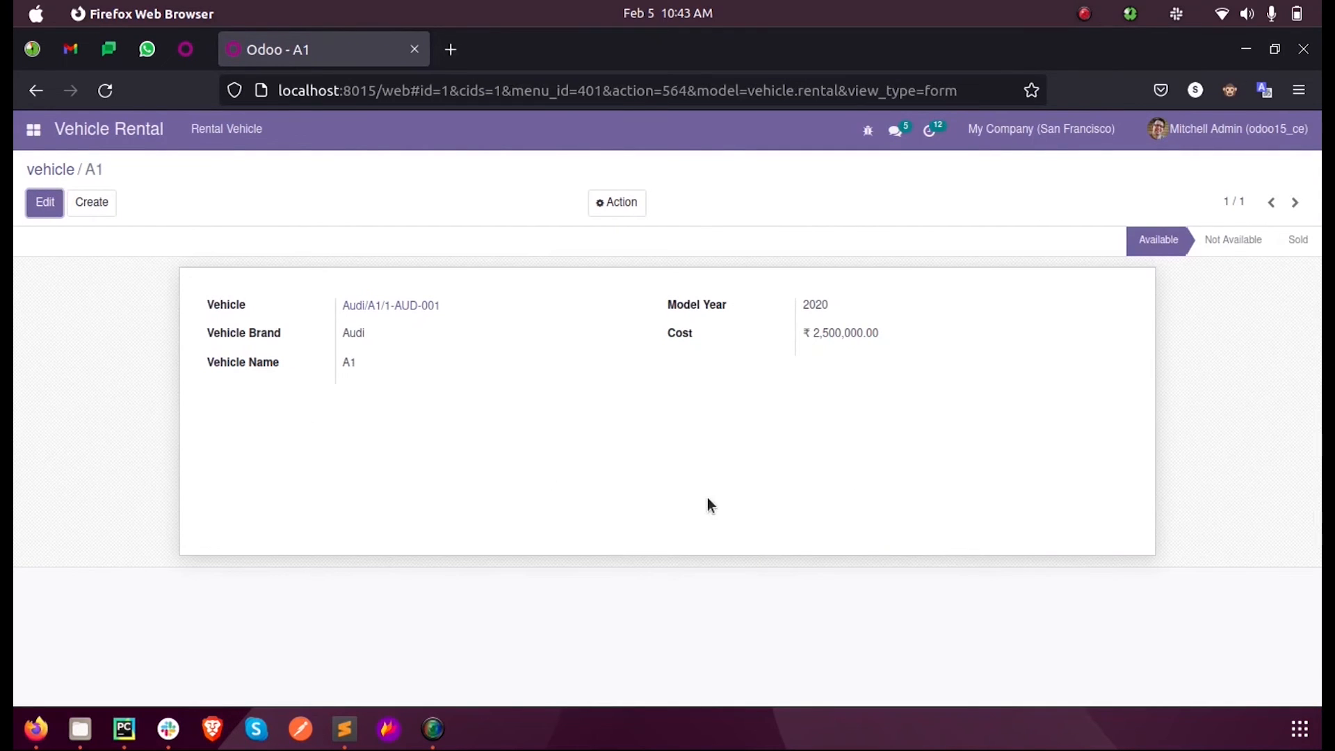
pyautogui.moveTo(1019, 283)
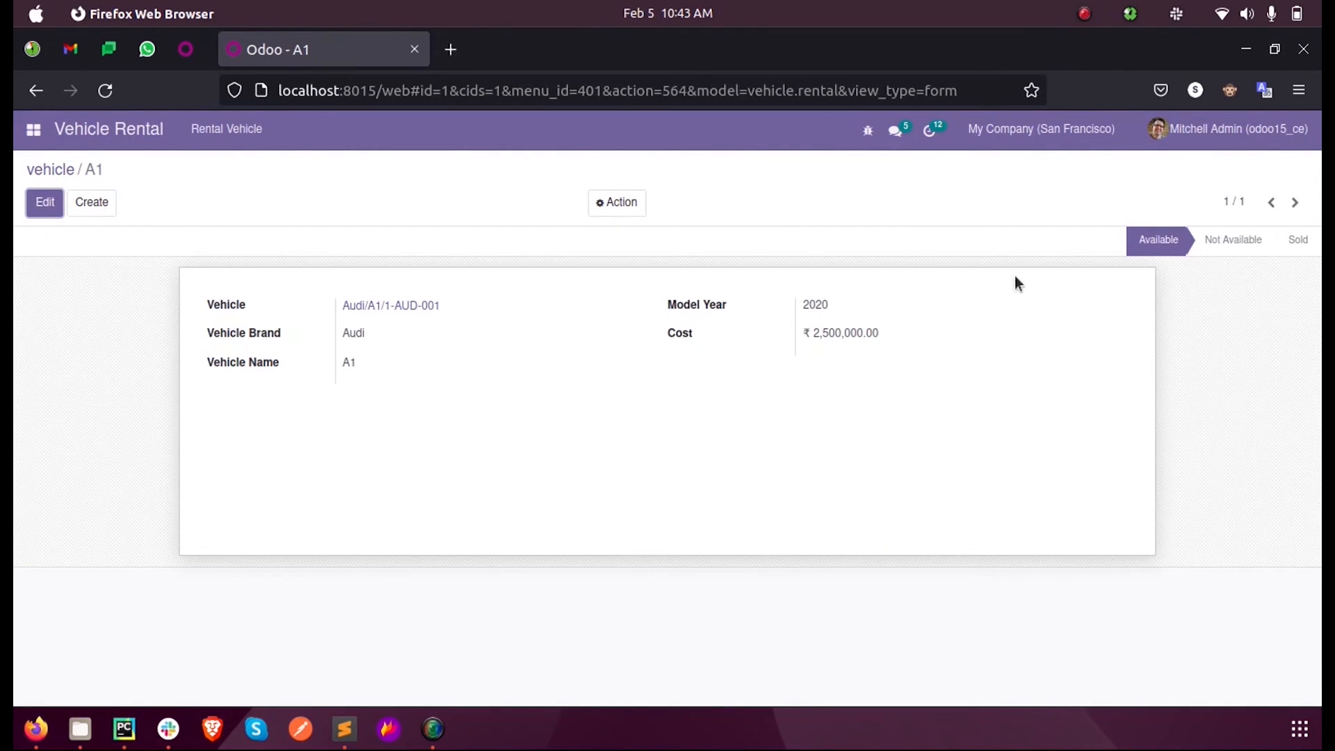